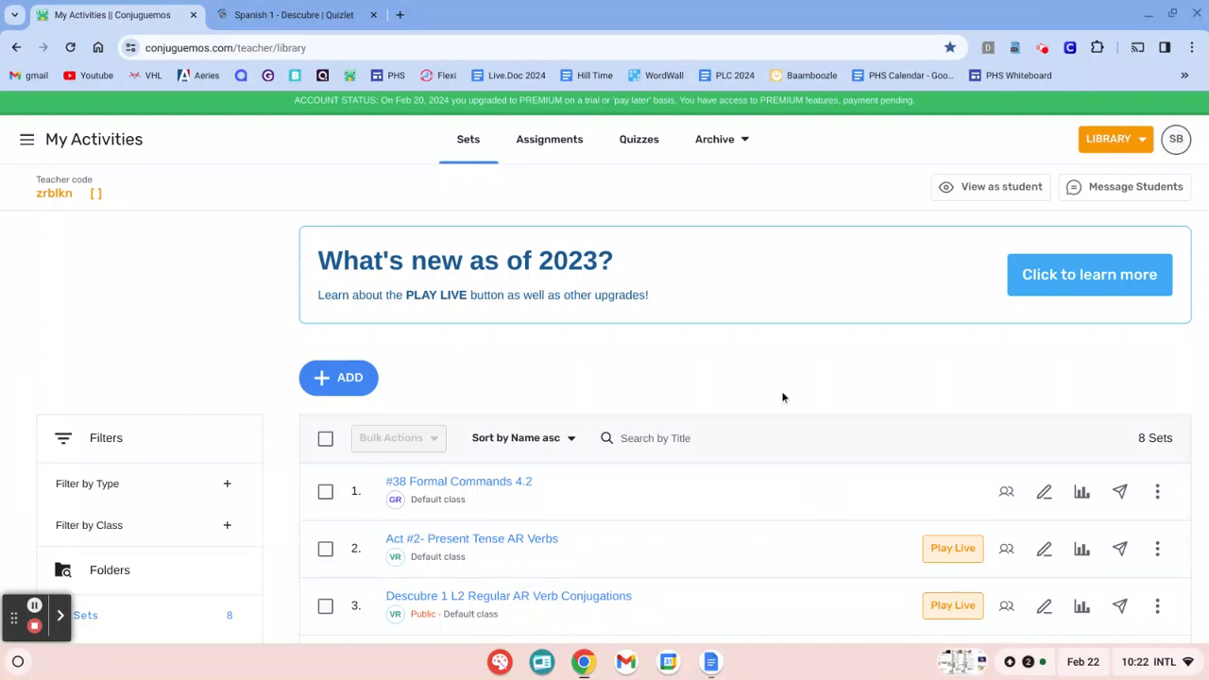
{"action": "mouse_move", "coordinate": [778, 383]}
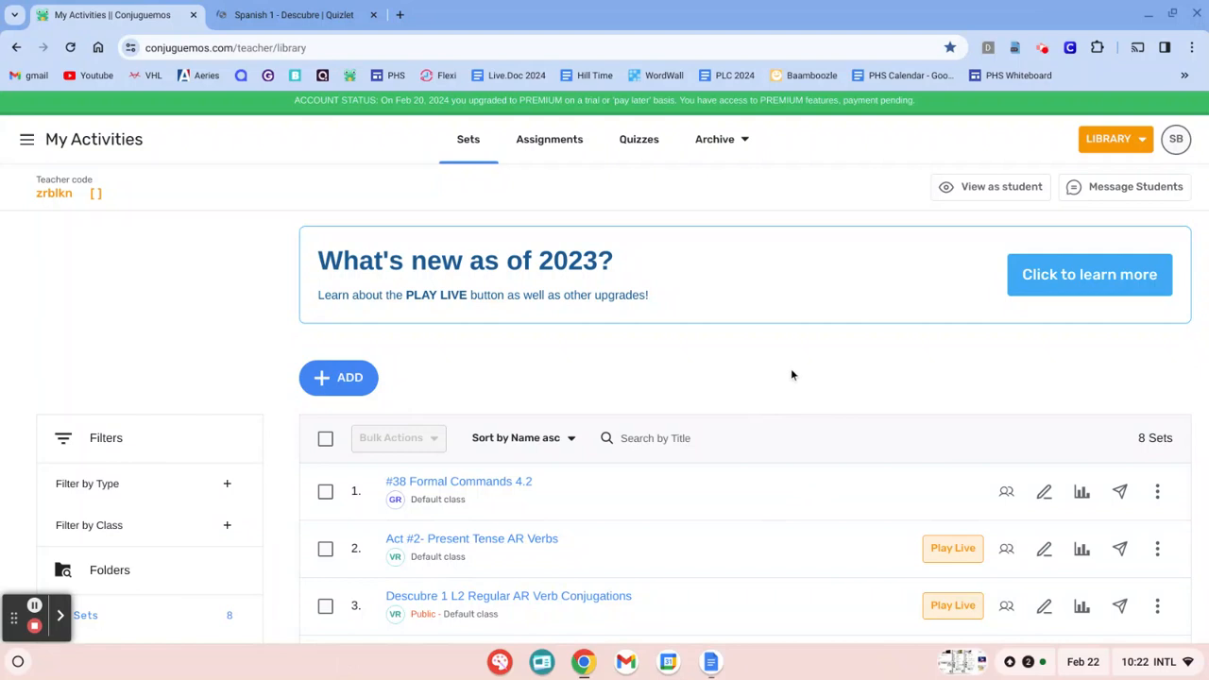
Scroll the library, then open and dismiss the add-folder-or-set options
{"action": "scroll", "scroll_direction": "down", "scroll_amount": 3}
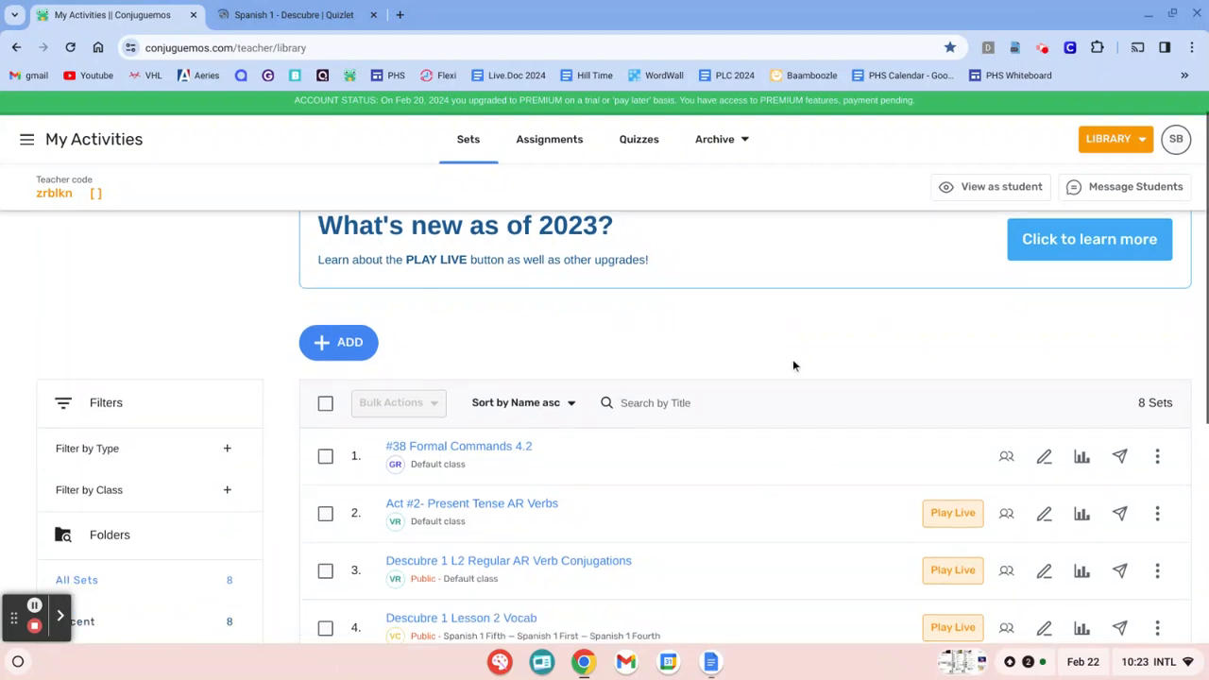
{"action": "scroll", "scroll_direction": "down", "scroll_amount": 3}
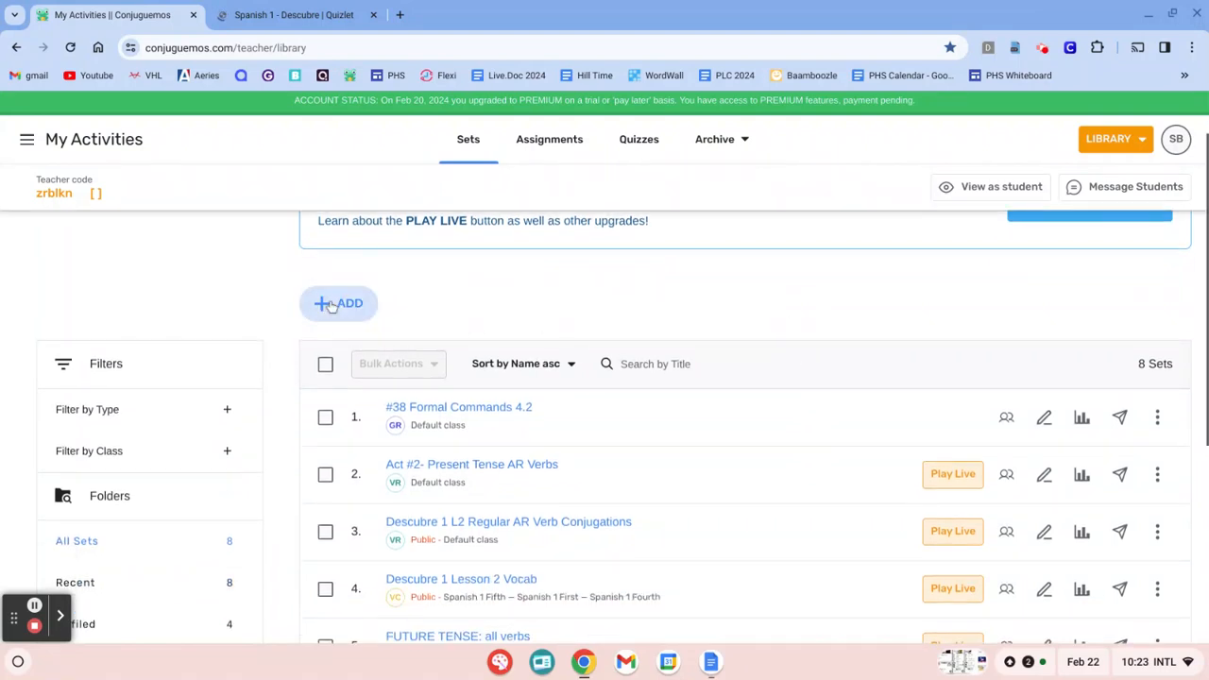
{"action": "left_click", "coordinate": [338, 303]}
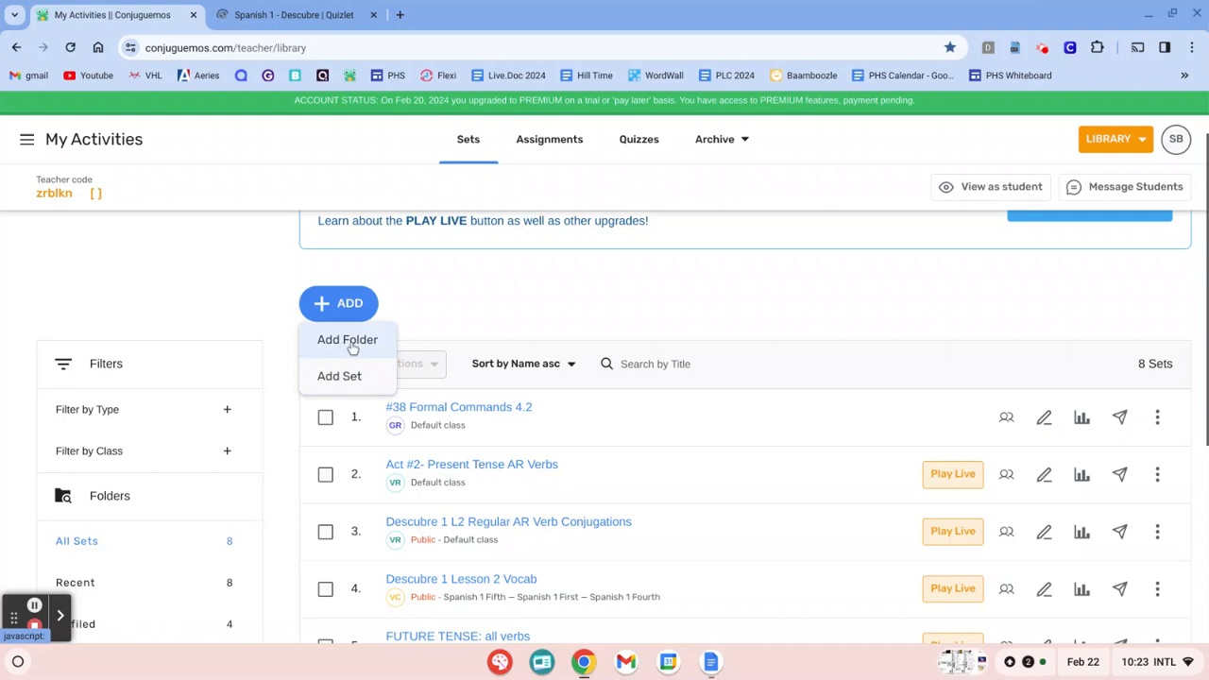
{"action": "left_click", "coordinate": [567, 307]}
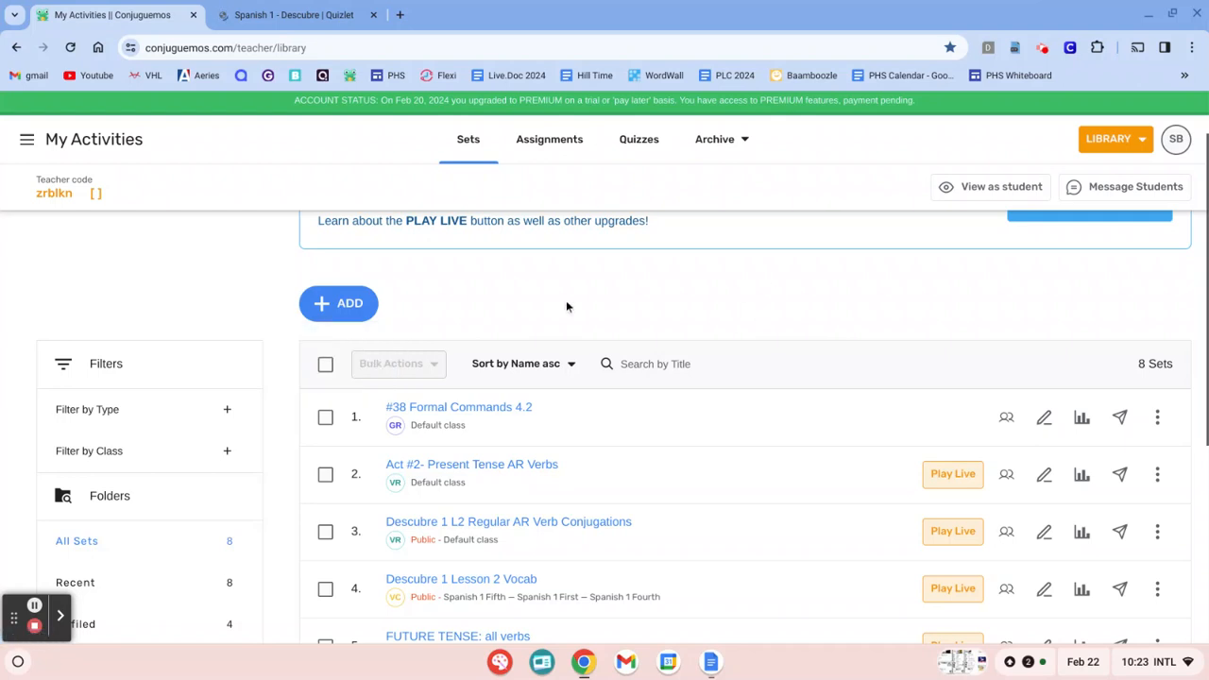
{"action": "scroll", "scroll_direction": "down", "scroll_amount": 3}
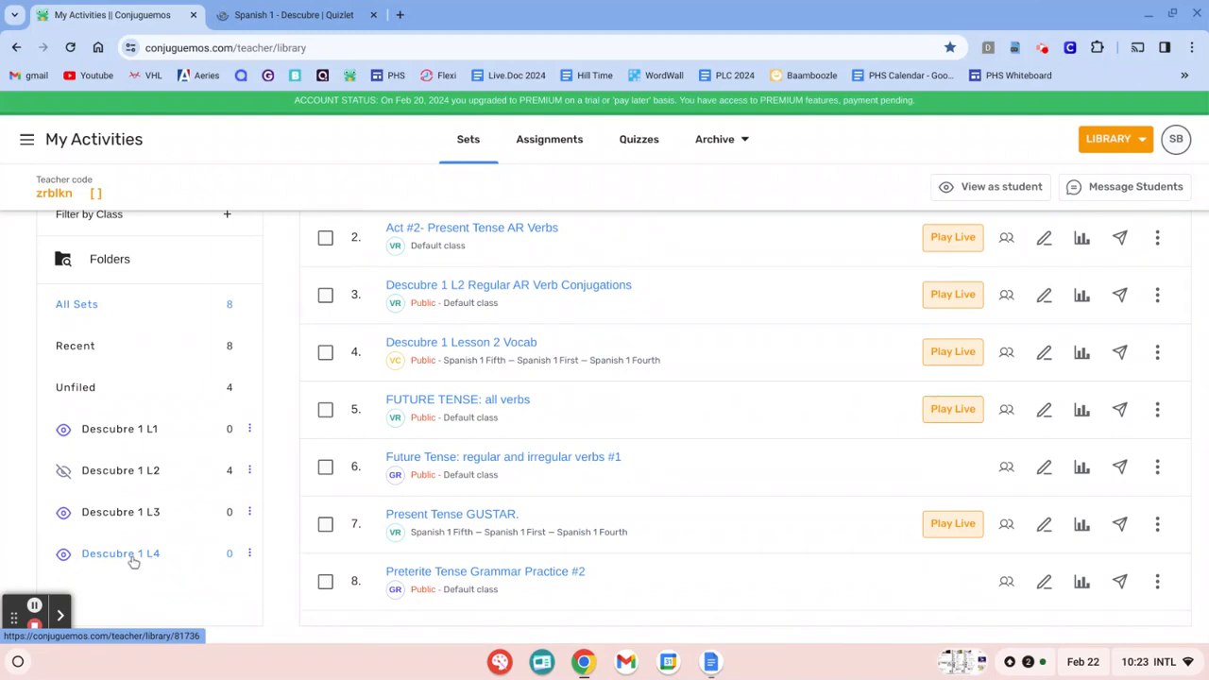
In the Descubre 1 L4 folder, start a Spanish Vocabulary set created from scratch
{"action": "left_click", "coordinate": [120, 553]}
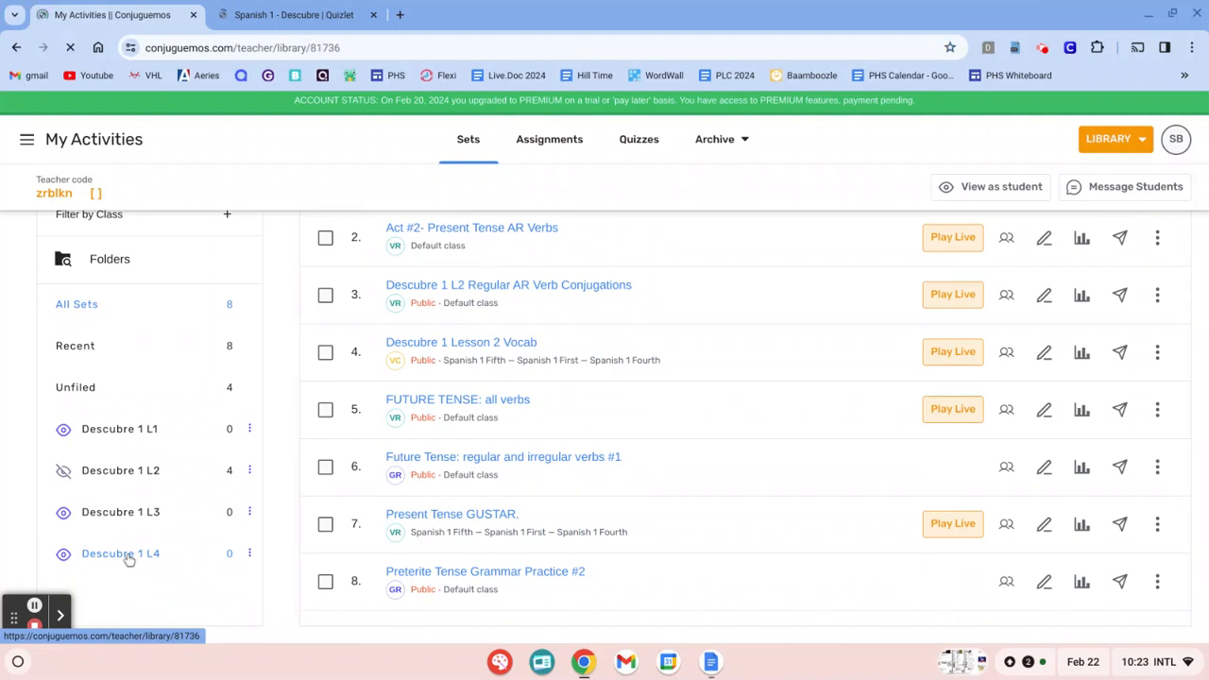
{"action": "left_click", "coordinate": [120, 554]}
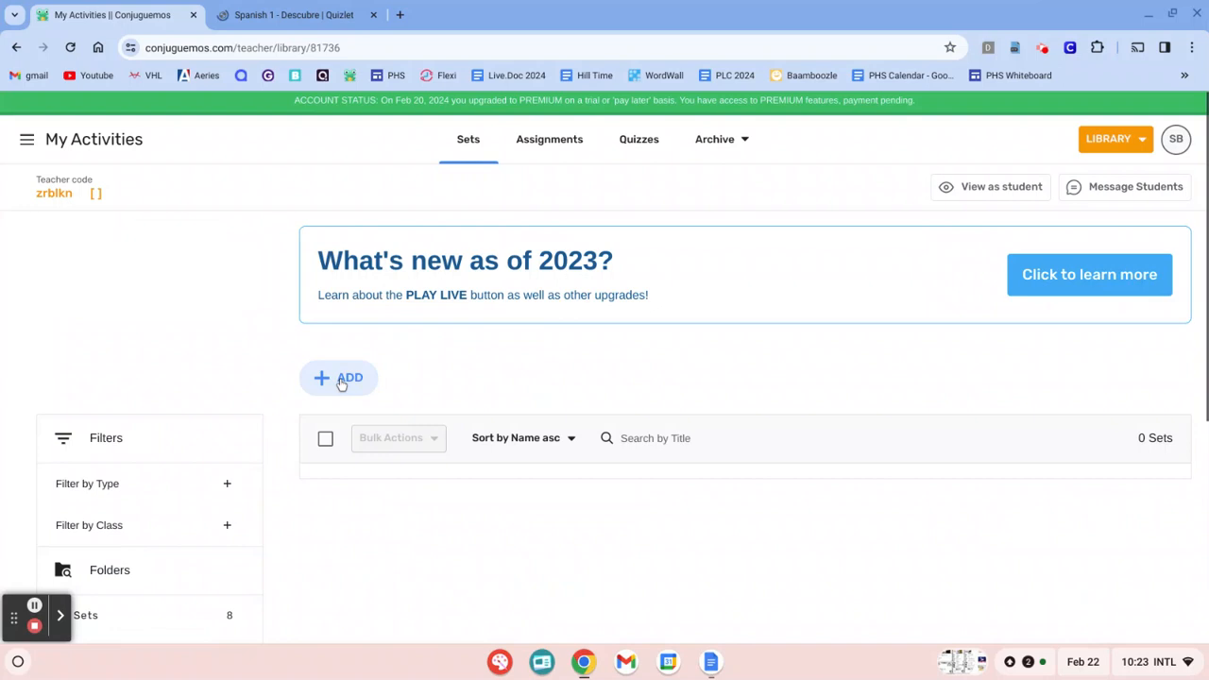
{"action": "left_click", "coordinate": [338, 377]}
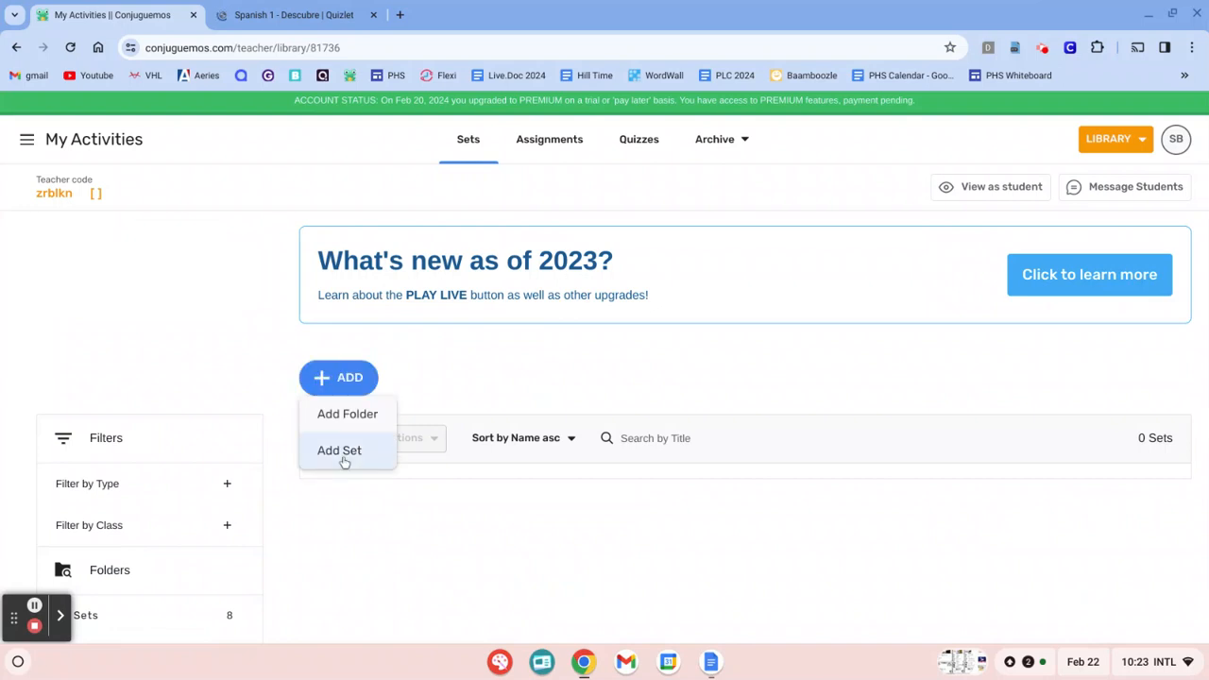
{"action": "left_click", "coordinate": [338, 449]}
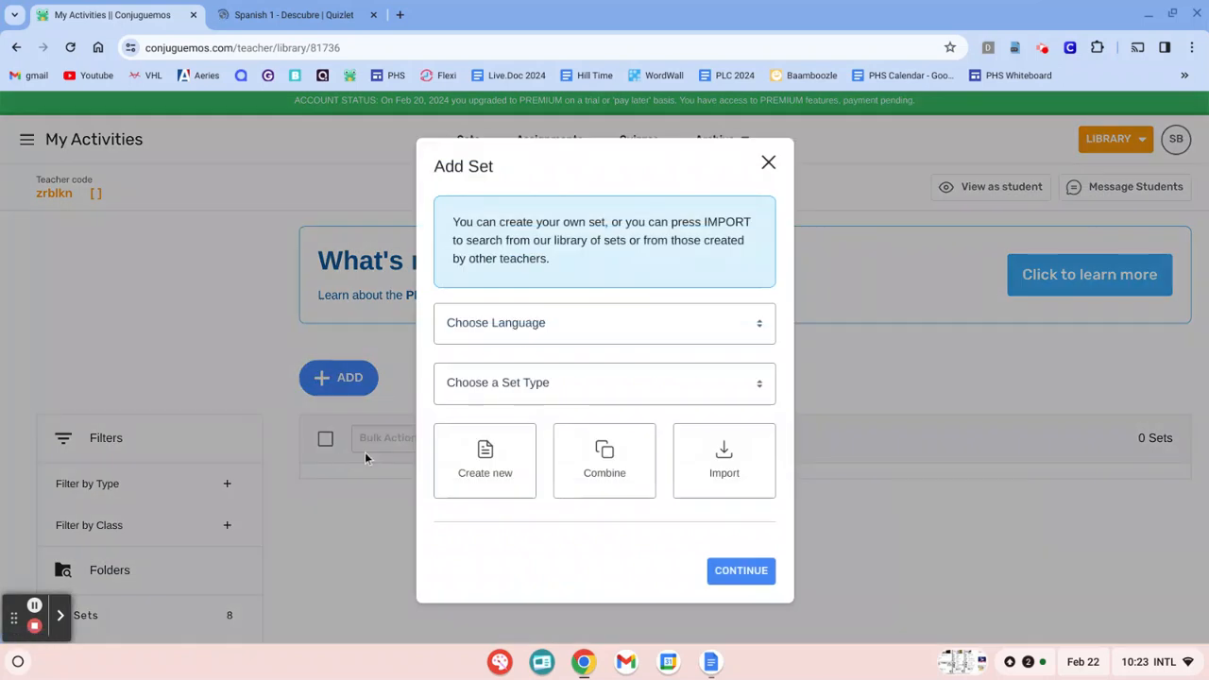
{"action": "left_click", "coordinate": [605, 322]}
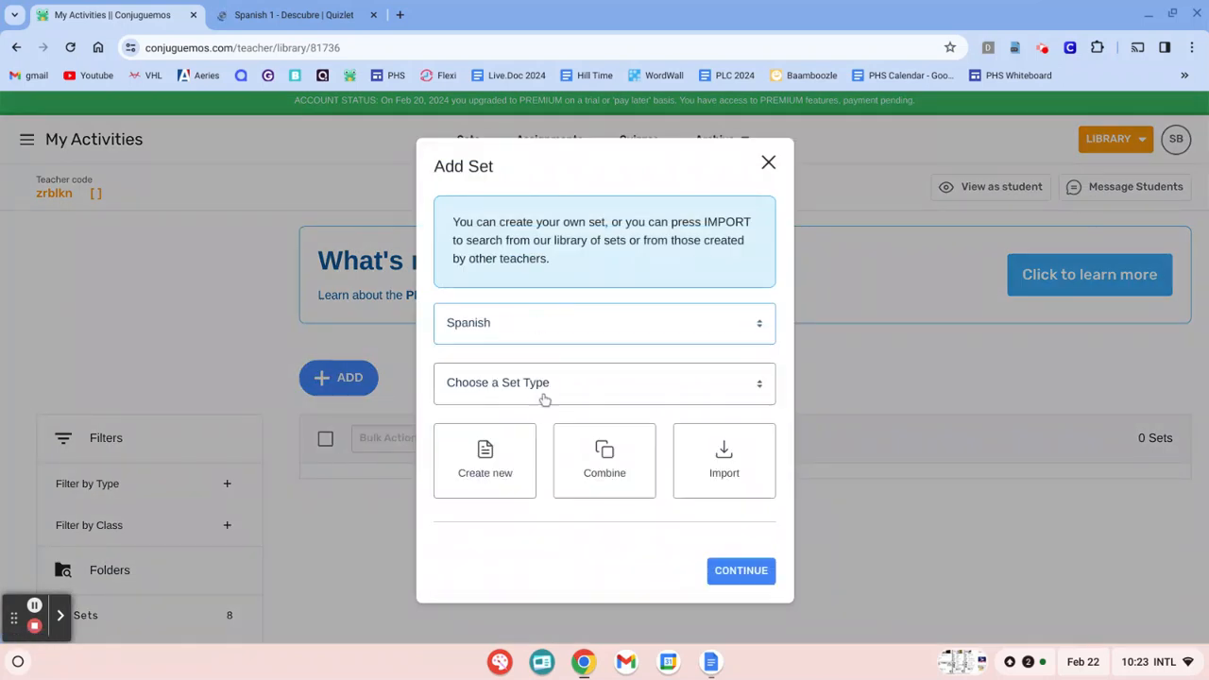
{"action": "left_click", "coordinate": [604, 383]}
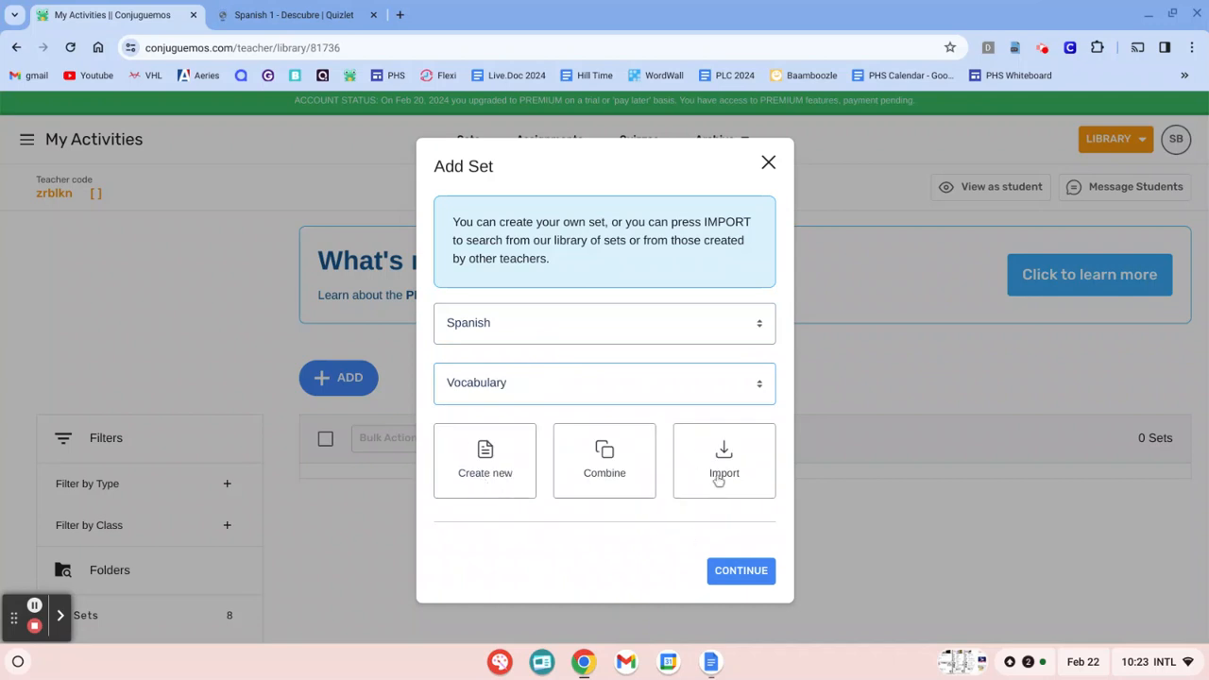
{"action": "mouse_move", "coordinate": [715, 475]}
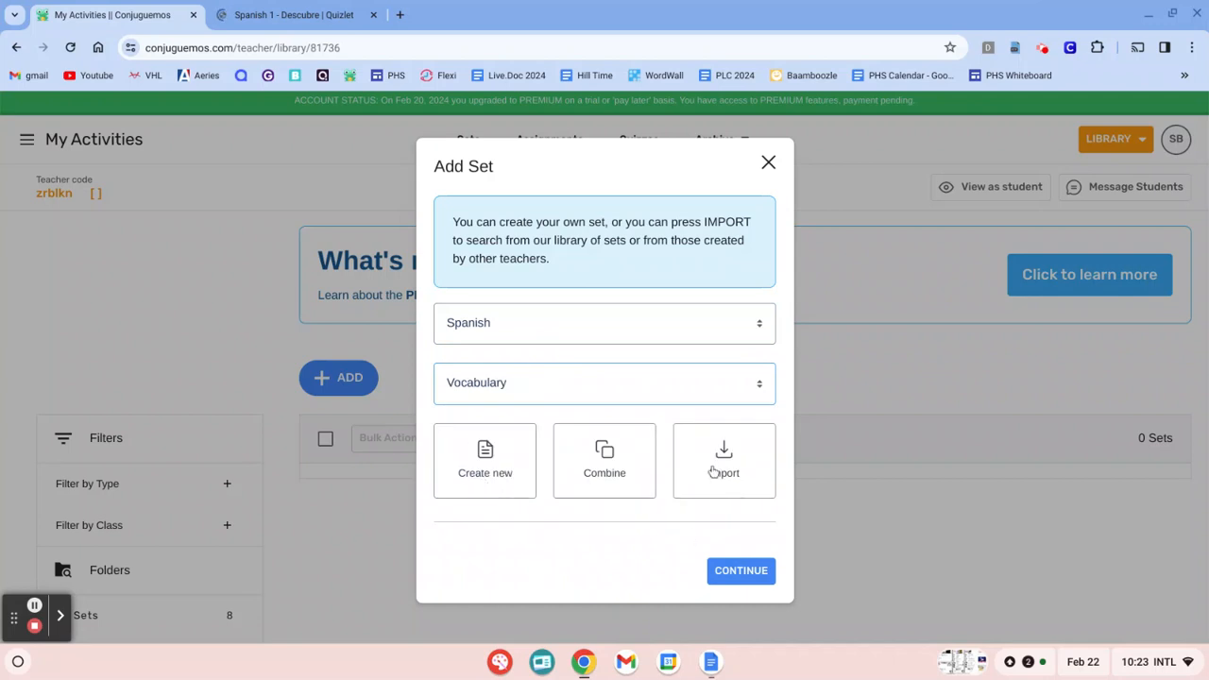
{"action": "left_click", "coordinate": [484, 461]}
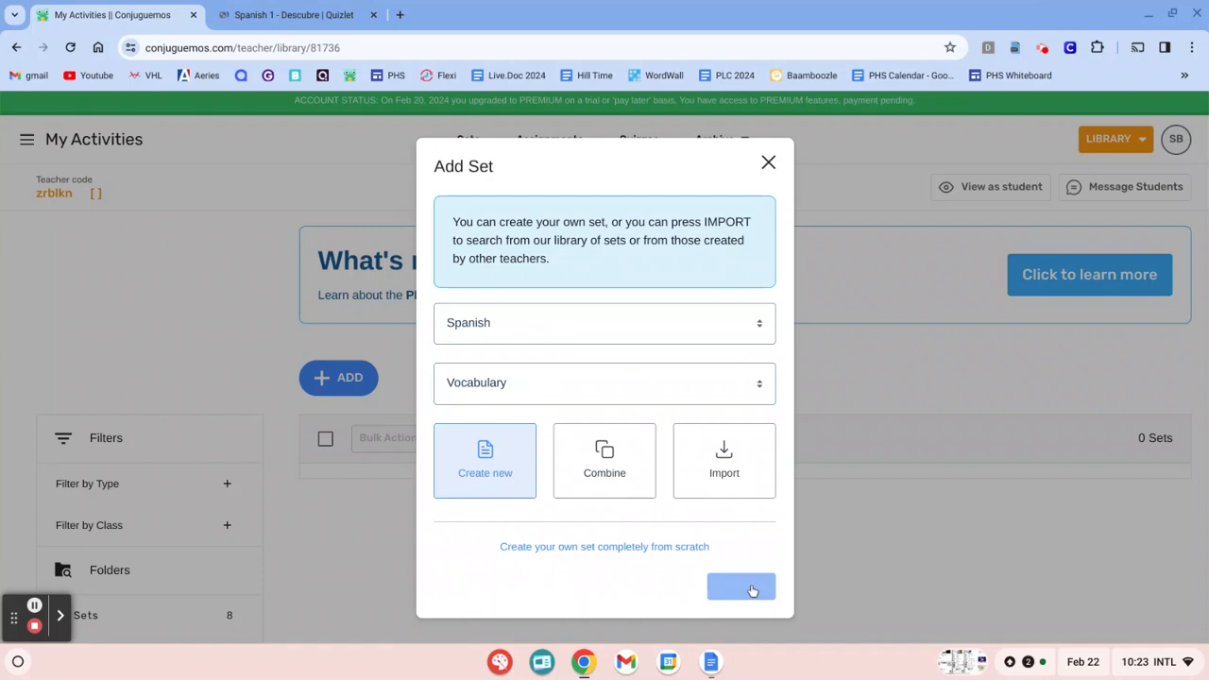
{"action": "left_click", "coordinate": [741, 587]}
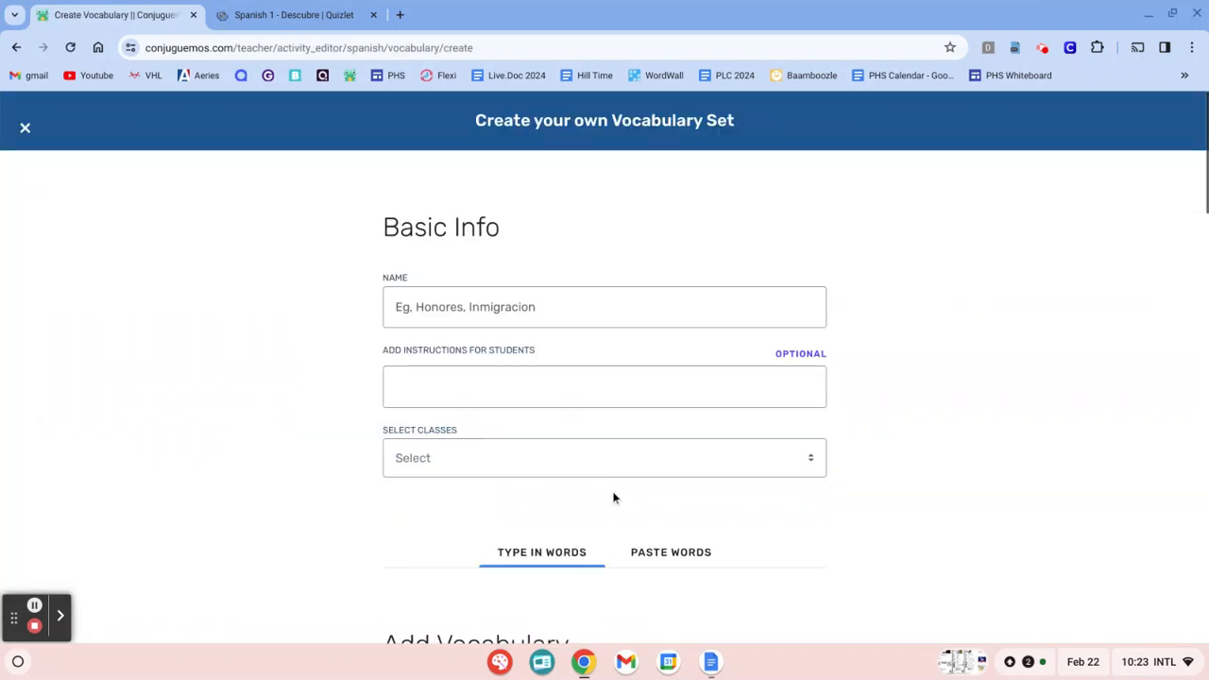
{"action": "mouse_move", "coordinate": [414, 350]}
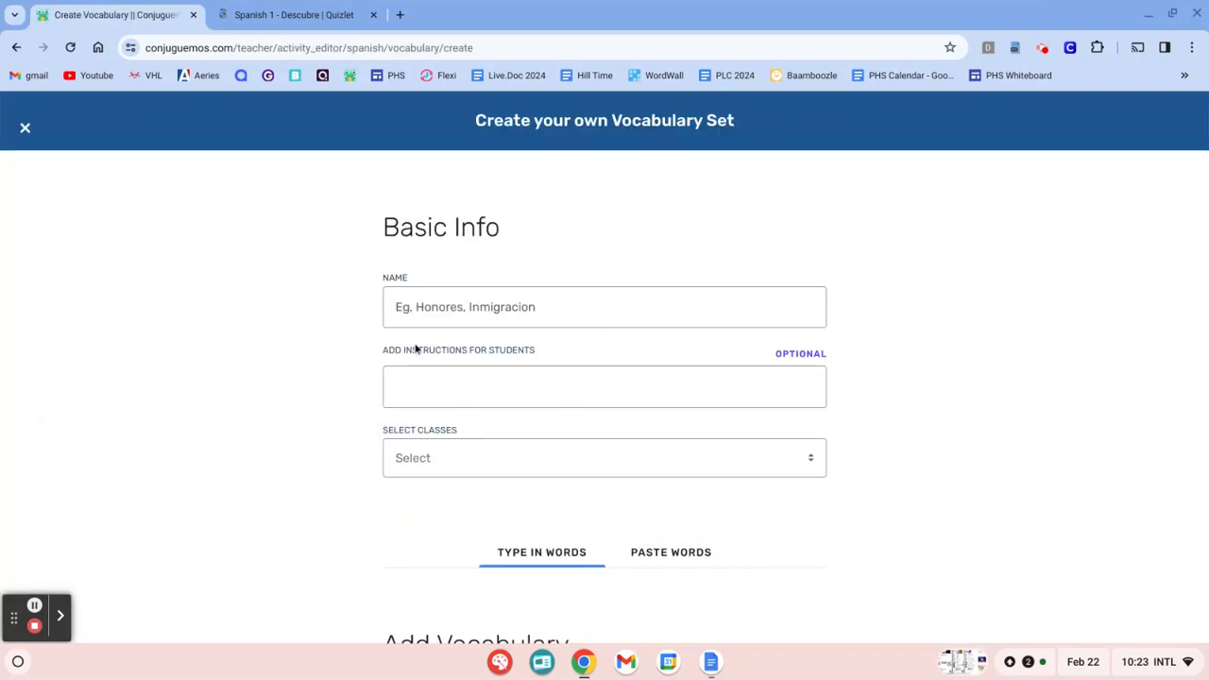
{"action": "mouse_move", "coordinate": [671, 552]}
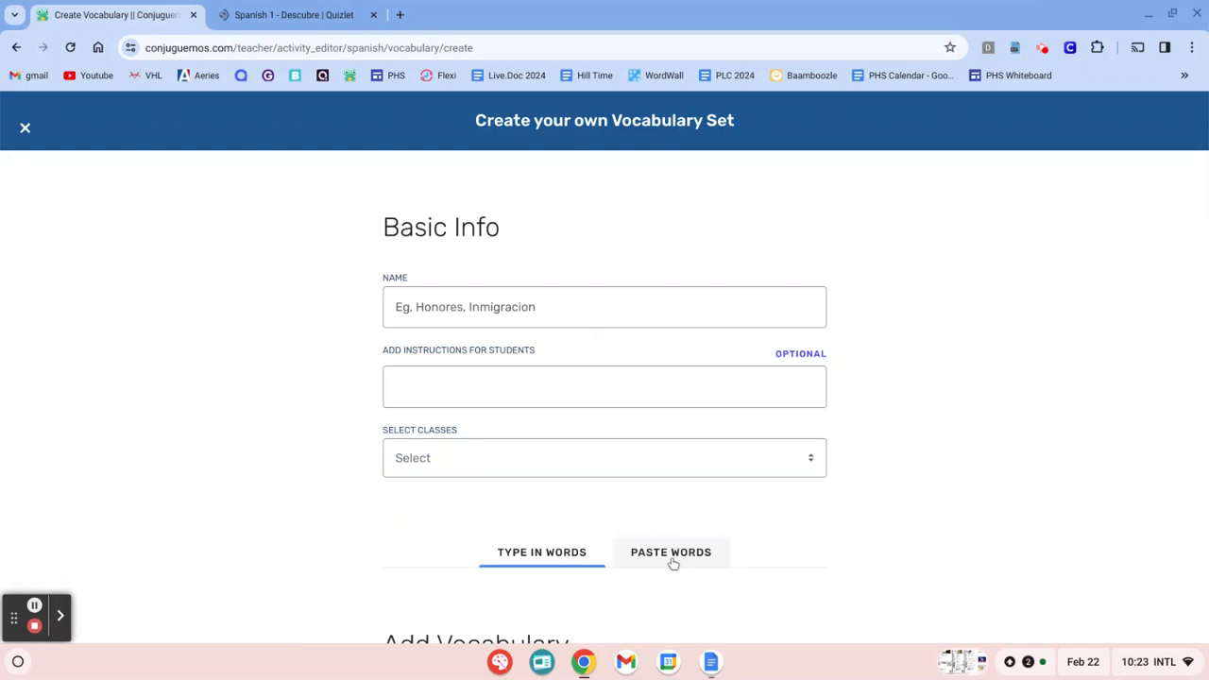
{"action": "mouse_move", "coordinate": [515, 513]}
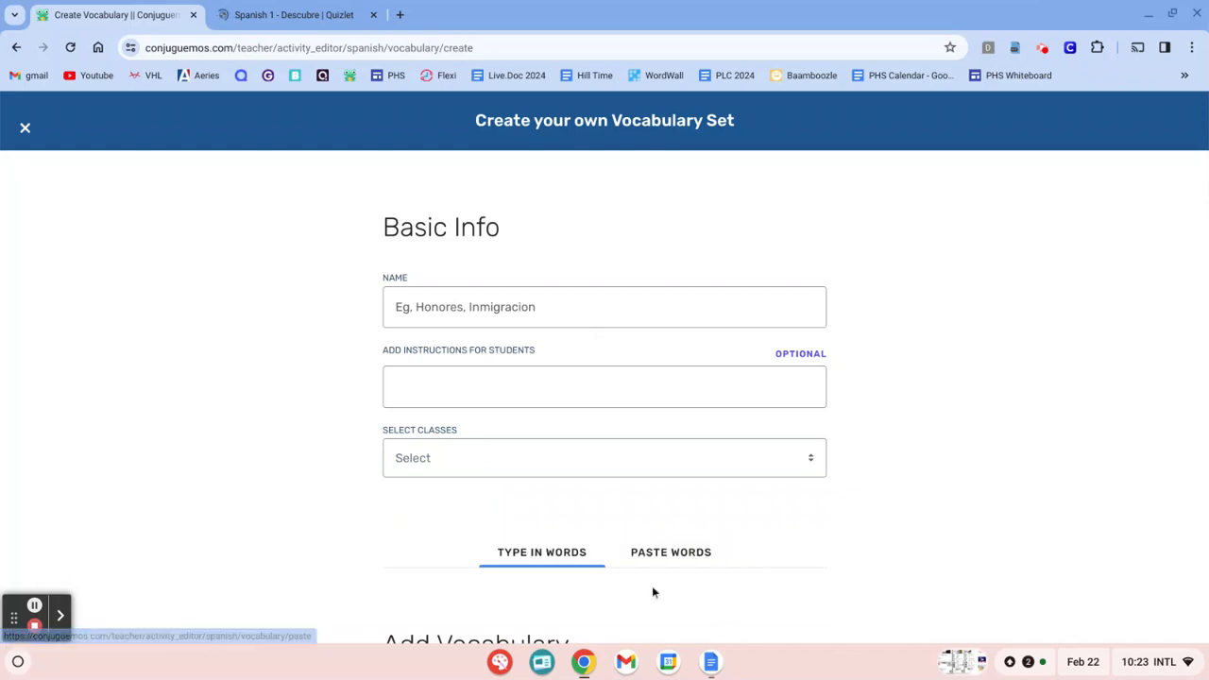
Enter 'Descubre 1 L4' as the new vocabulary set's name
{"action": "left_click", "coordinate": [671, 552]}
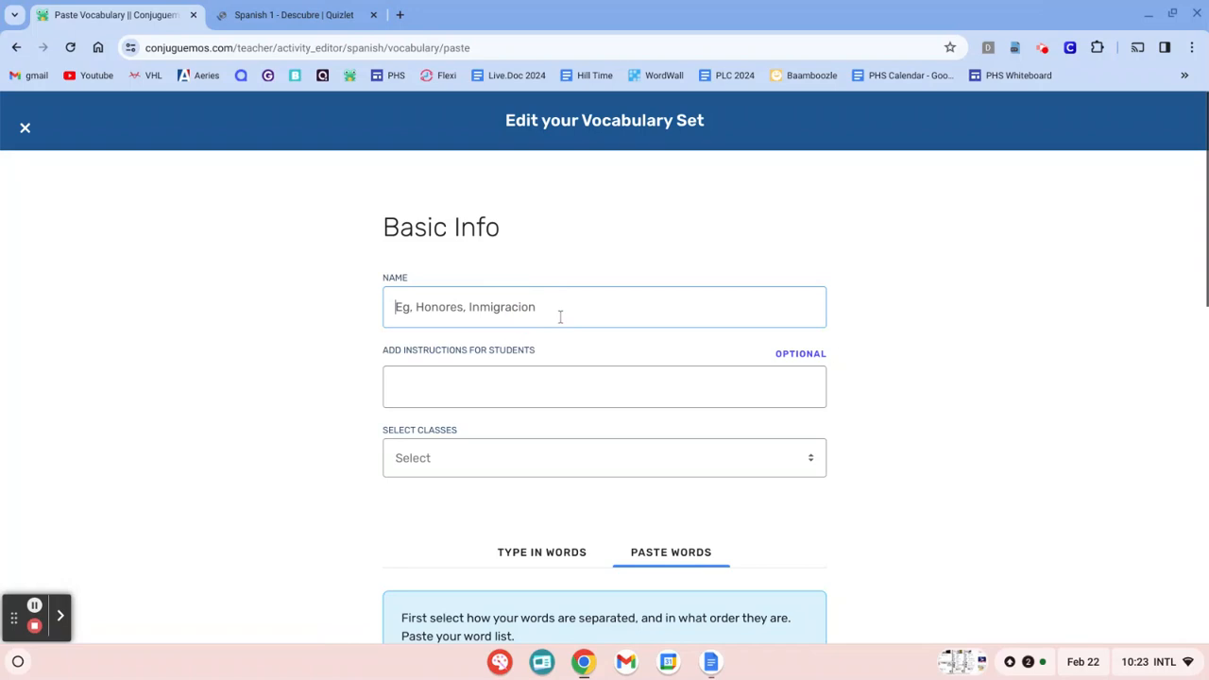
{"action": "type", "text": "Descubre 1"}
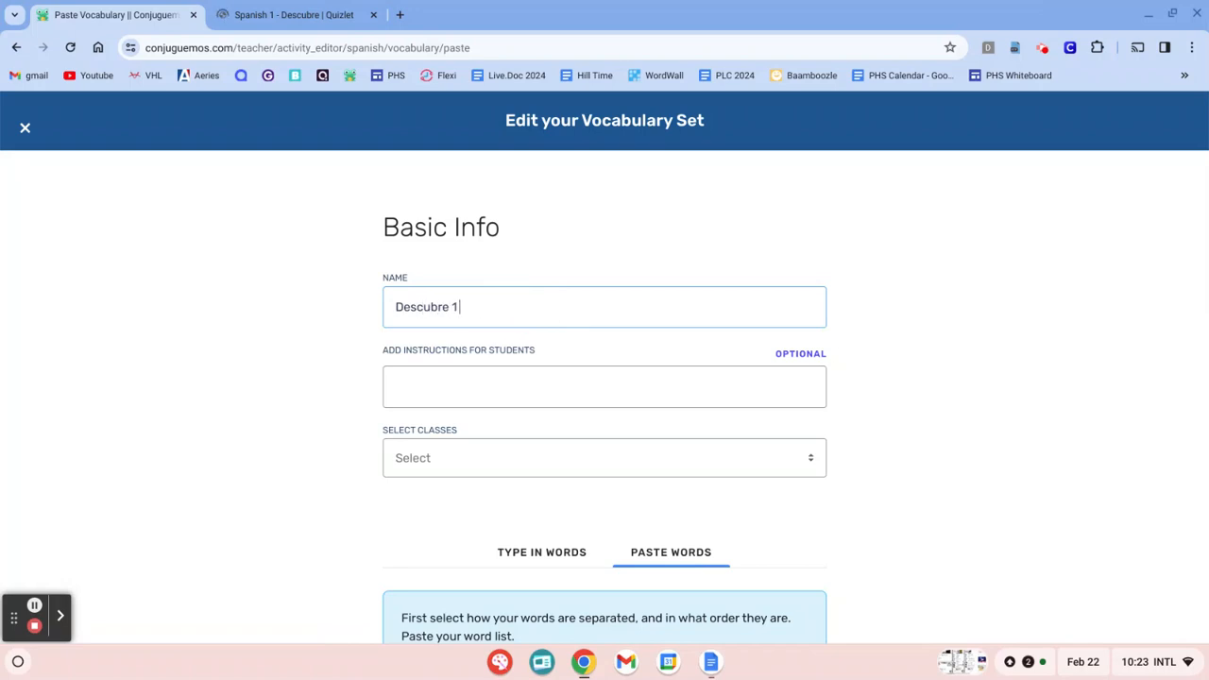
{"action": "type", "text": "L4"}
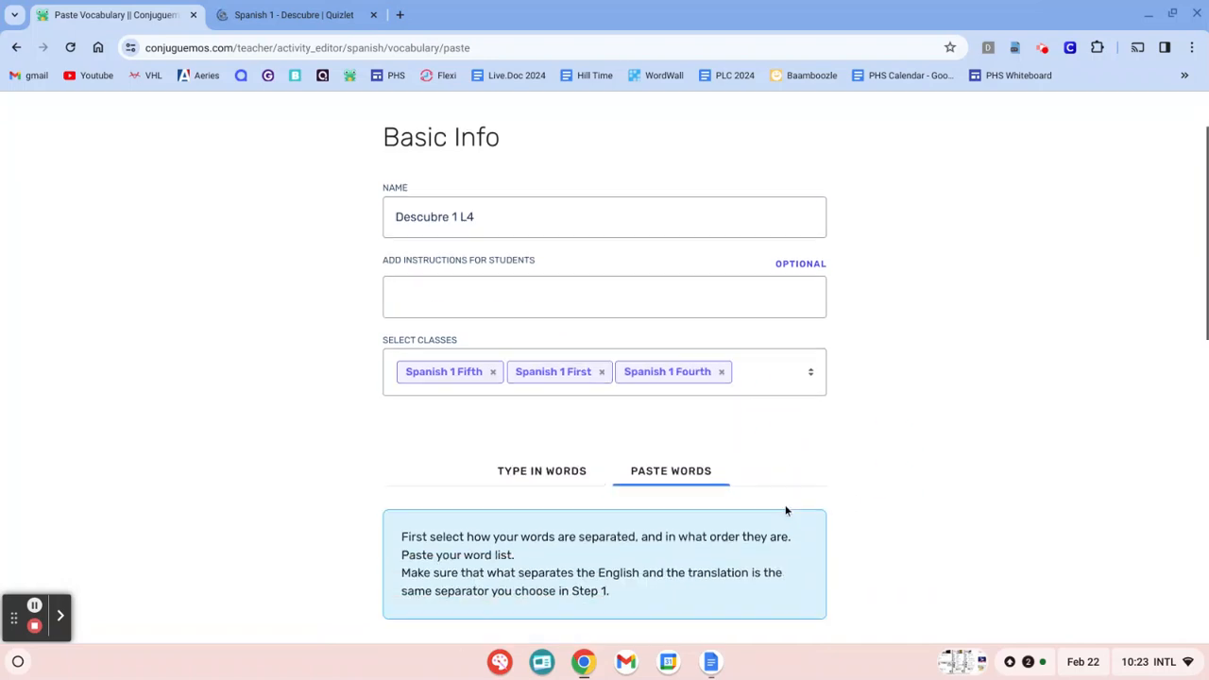
{"action": "scroll", "scroll_direction": "down", "scroll_amount": 3}
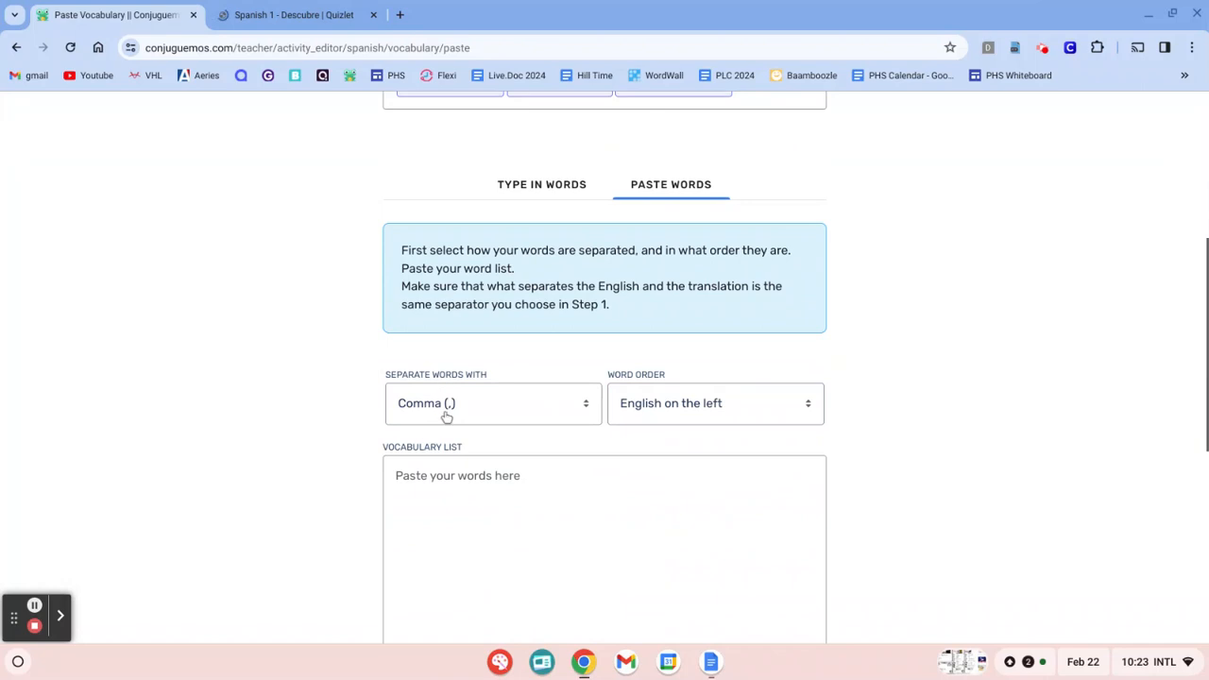
{"action": "mouse_move", "coordinate": [472, 420]}
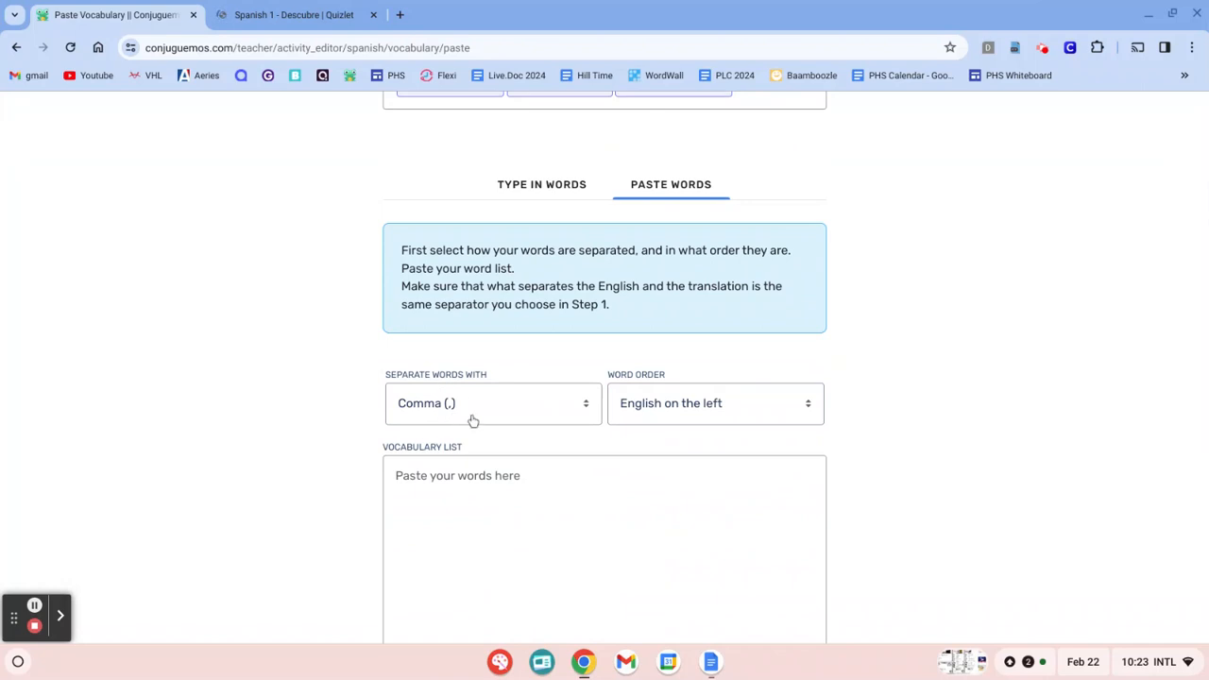
{"action": "mouse_move", "coordinate": [596, 389]}
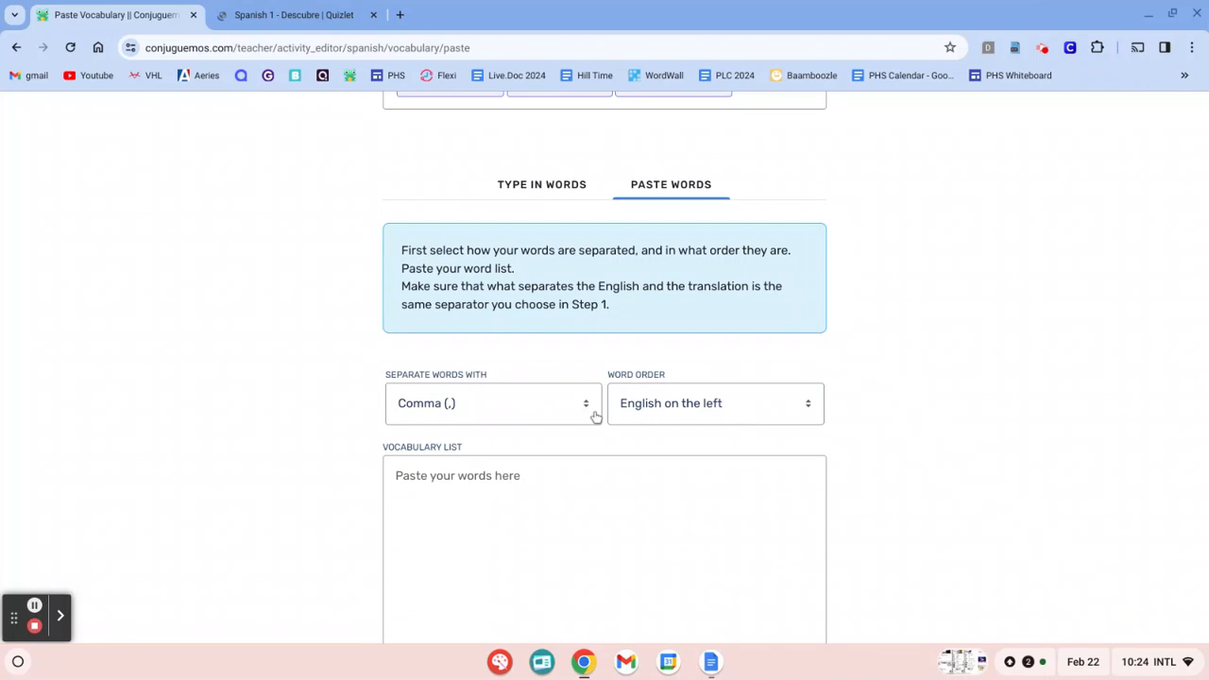
Open the Quizlet Spanish Descubre 1 Chapter 4 flashcard set of 89 terms
{"action": "left_click", "coordinate": [293, 16]}
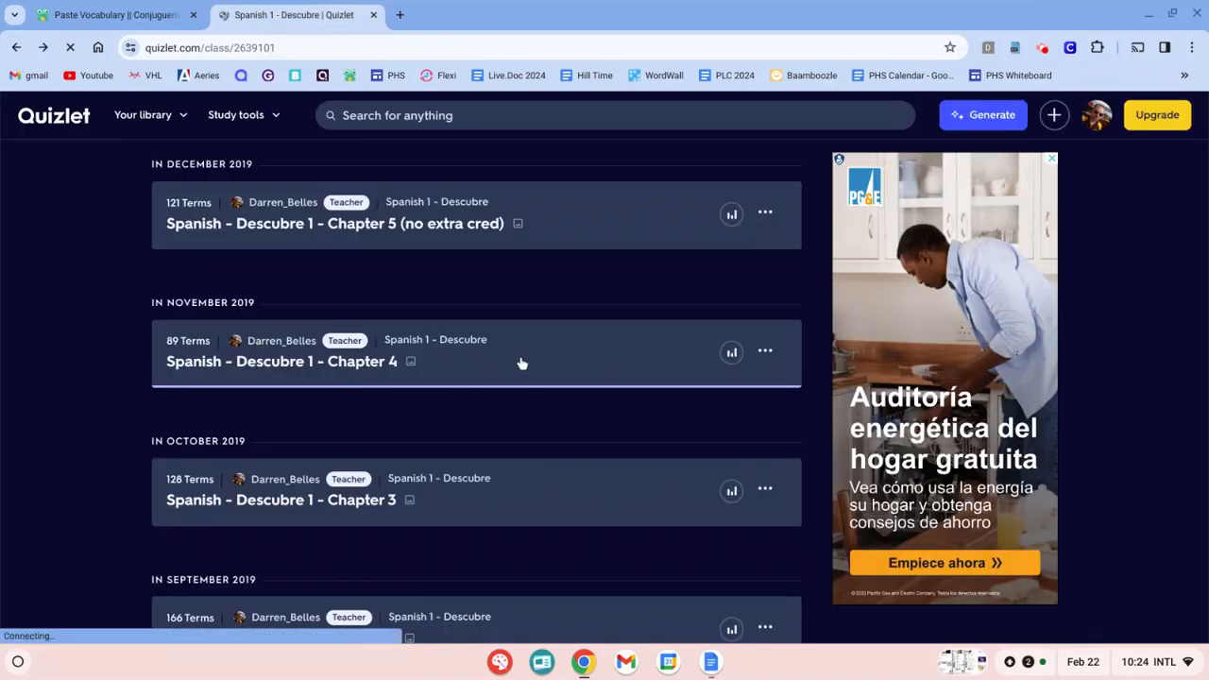
{"action": "left_click", "coordinate": [279, 361]}
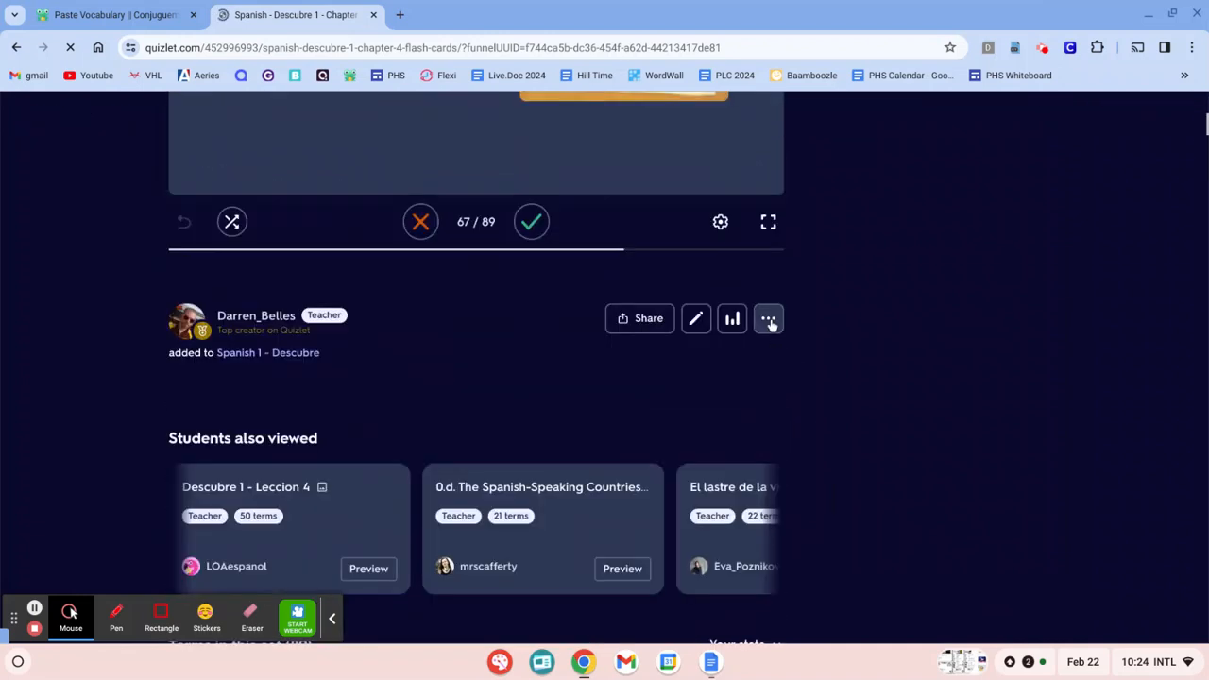
Export the Chapter 4 terms from Quizlet as comma-separated text and copy it
{"action": "left_click", "coordinate": [768, 318]}
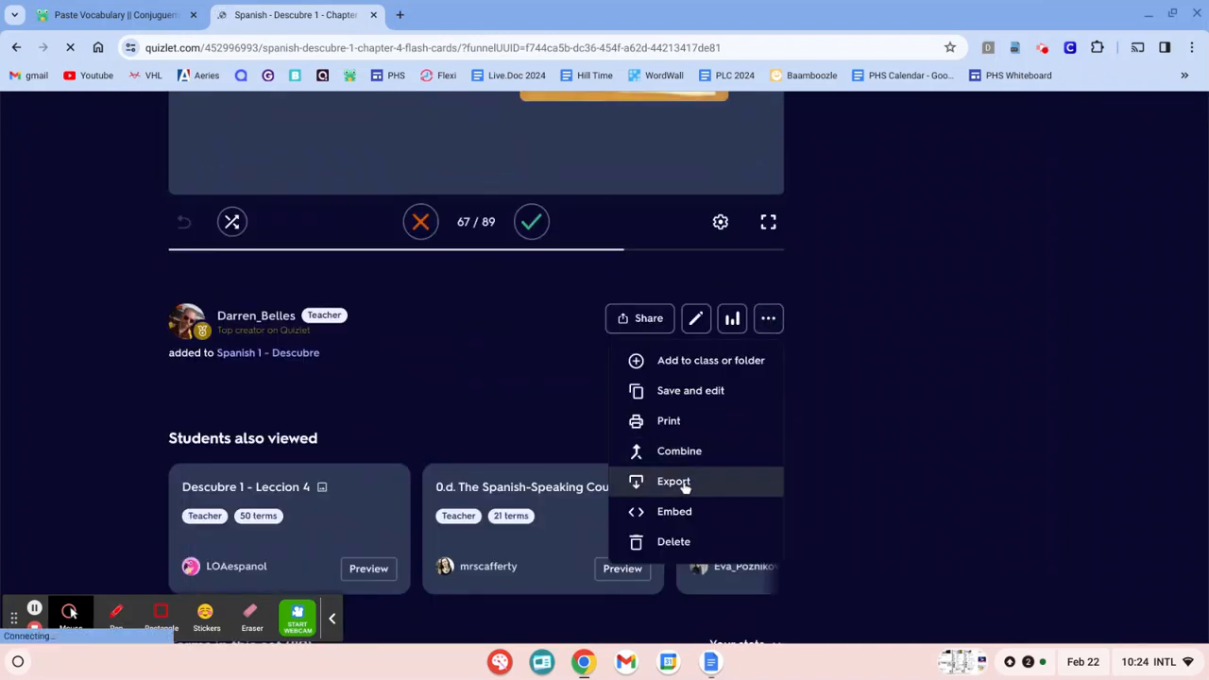
{"action": "left_click", "coordinate": [673, 480]}
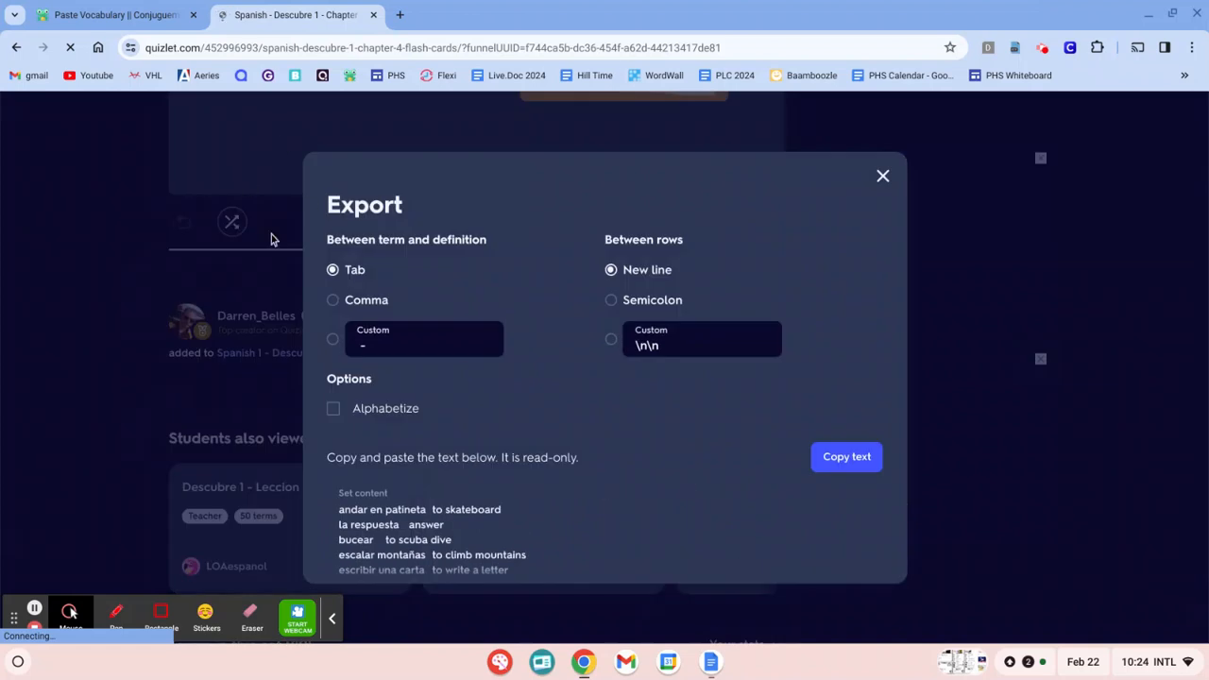
{"action": "mouse_move", "coordinate": [322, 315]}
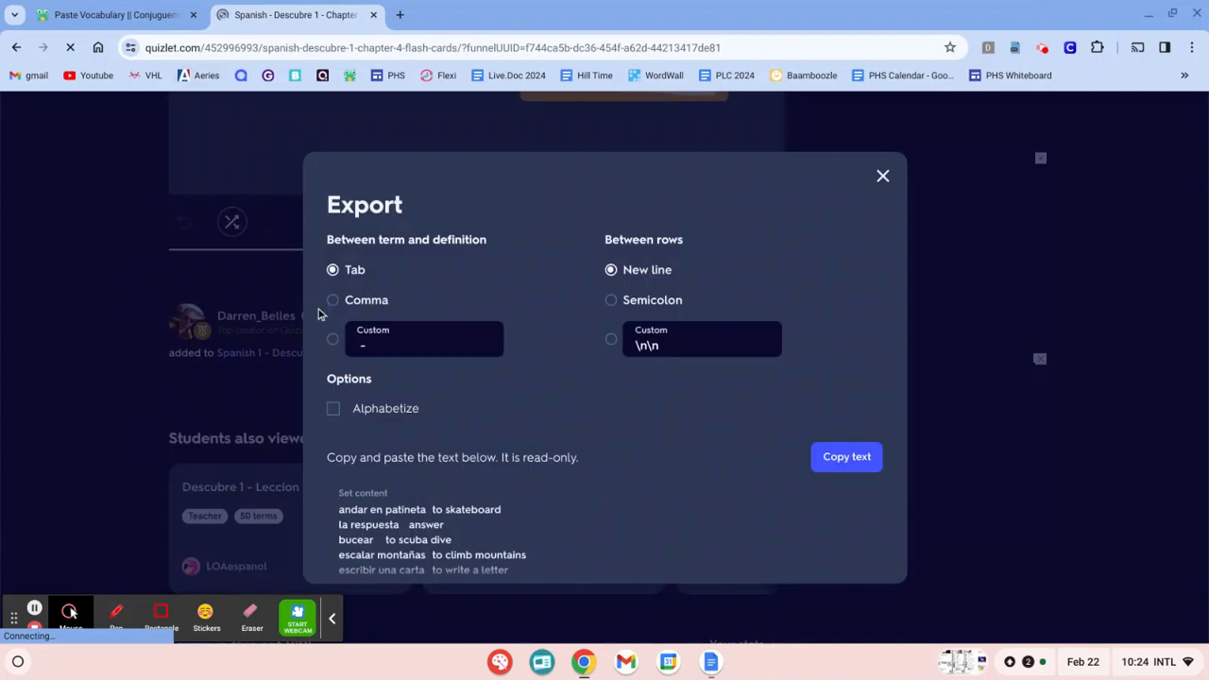
{"action": "left_click", "coordinate": [332, 299]}
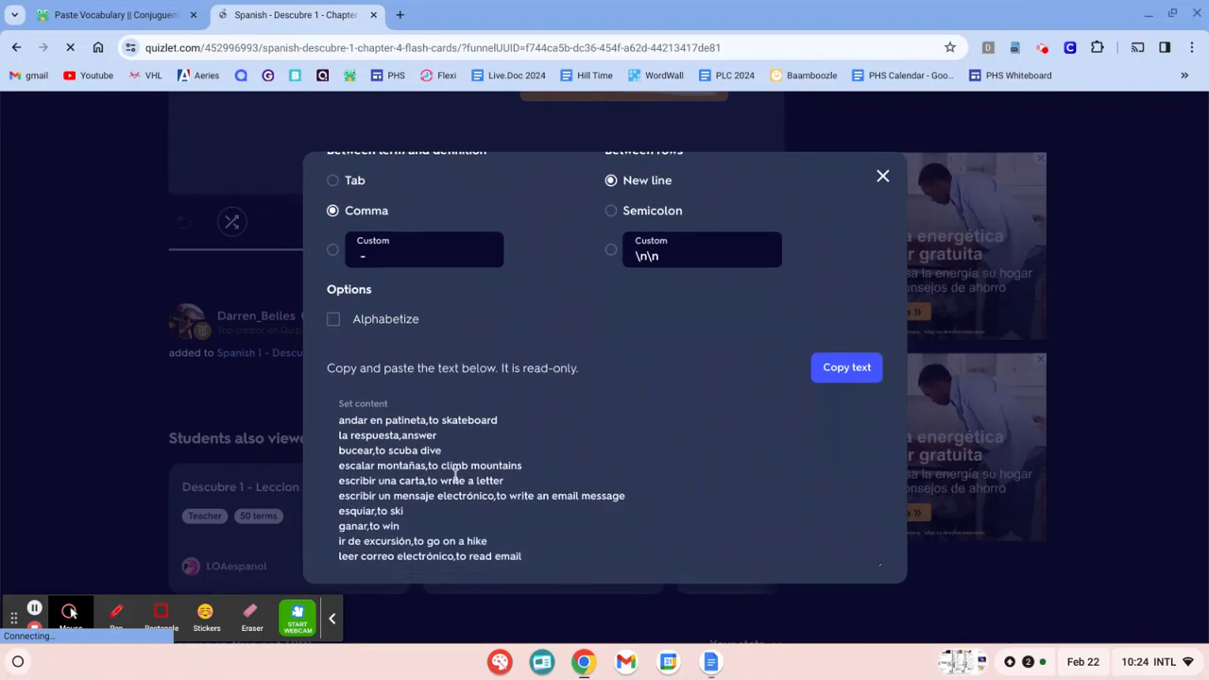
{"action": "left_click", "coordinate": [846, 368]}
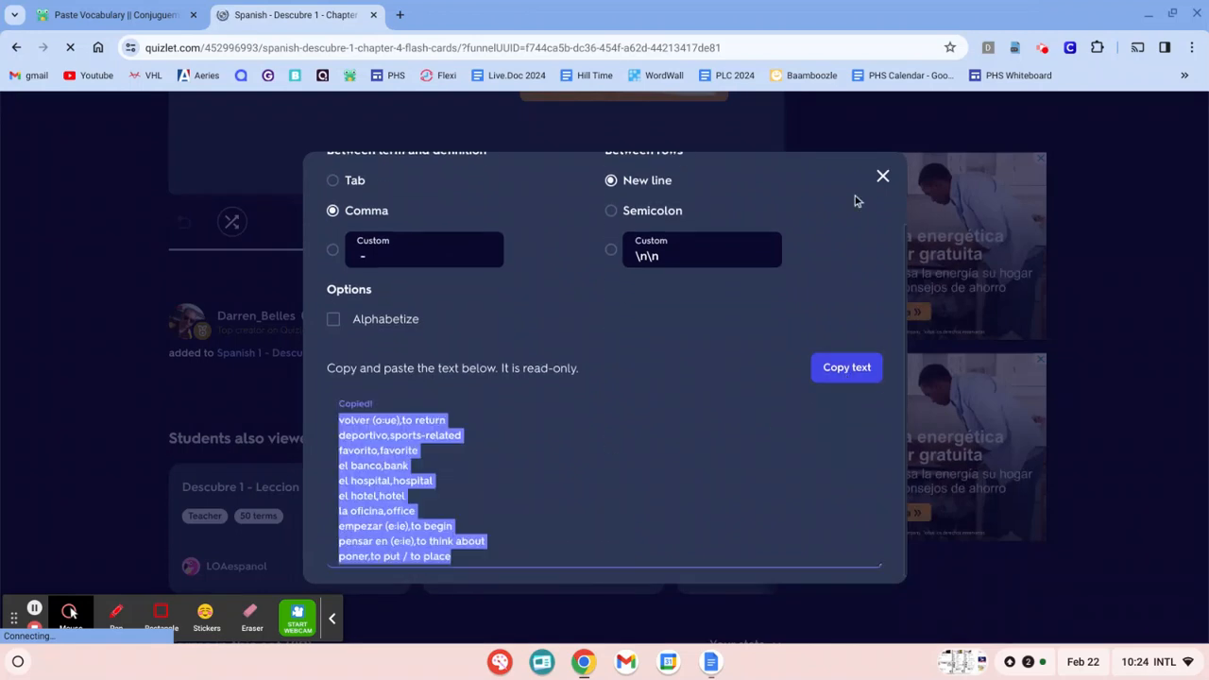
{"action": "left_click", "coordinate": [109, 15]}
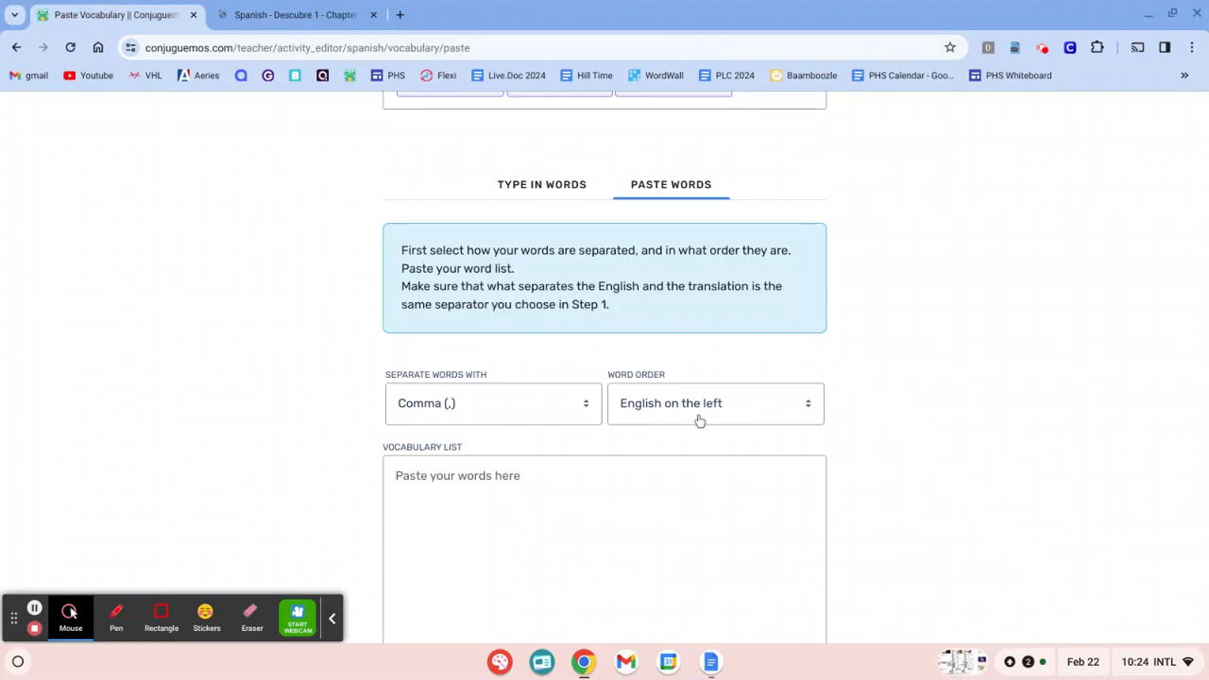
Set word order to Spanish on the left and submit the pasted vocabulary list
{"action": "left_click", "coordinate": [713, 403]}
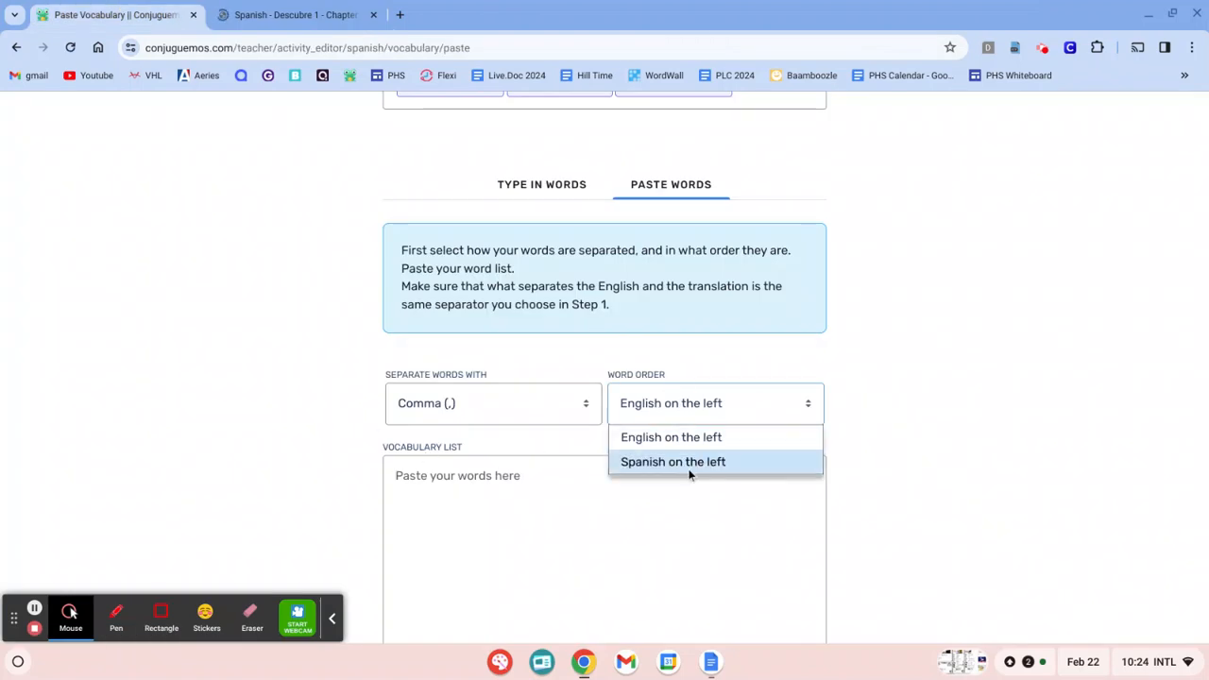
{"action": "left_click", "coordinate": [672, 461]}
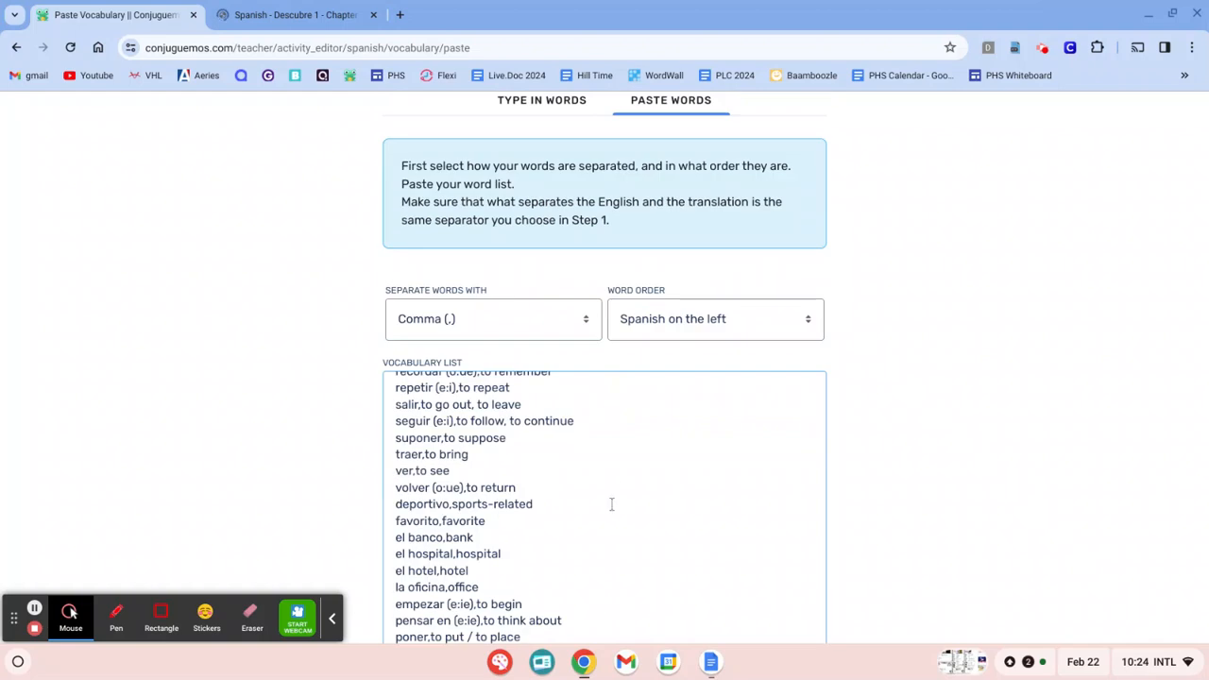
{"action": "scroll", "scroll_direction": "down", "scroll_amount": 3}
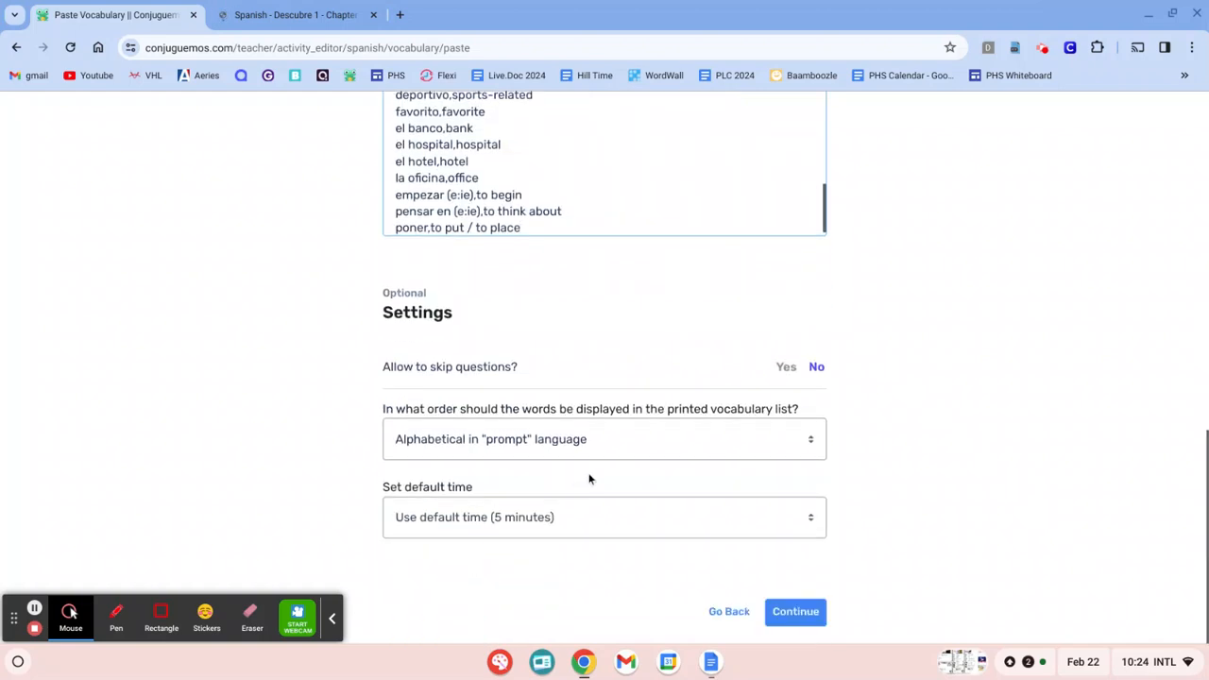
{"action": "left_click", "coordinate": [795, 611]}
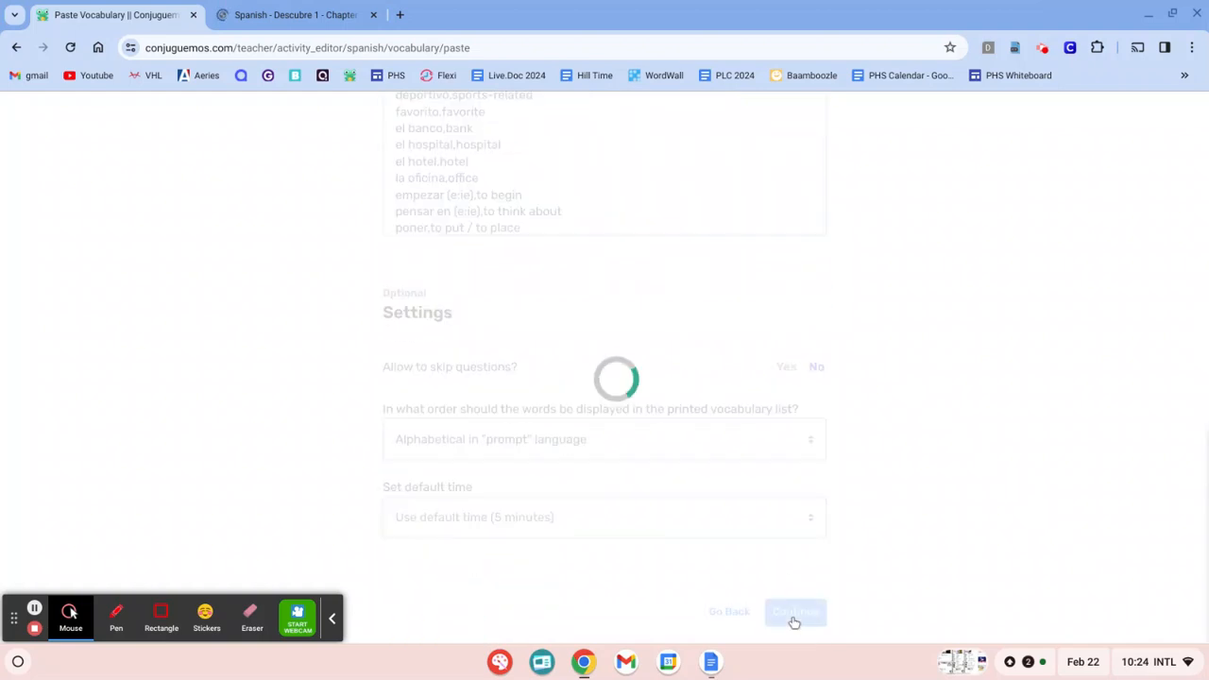
{"action": "left_click", "coordinate": [794, 613]}
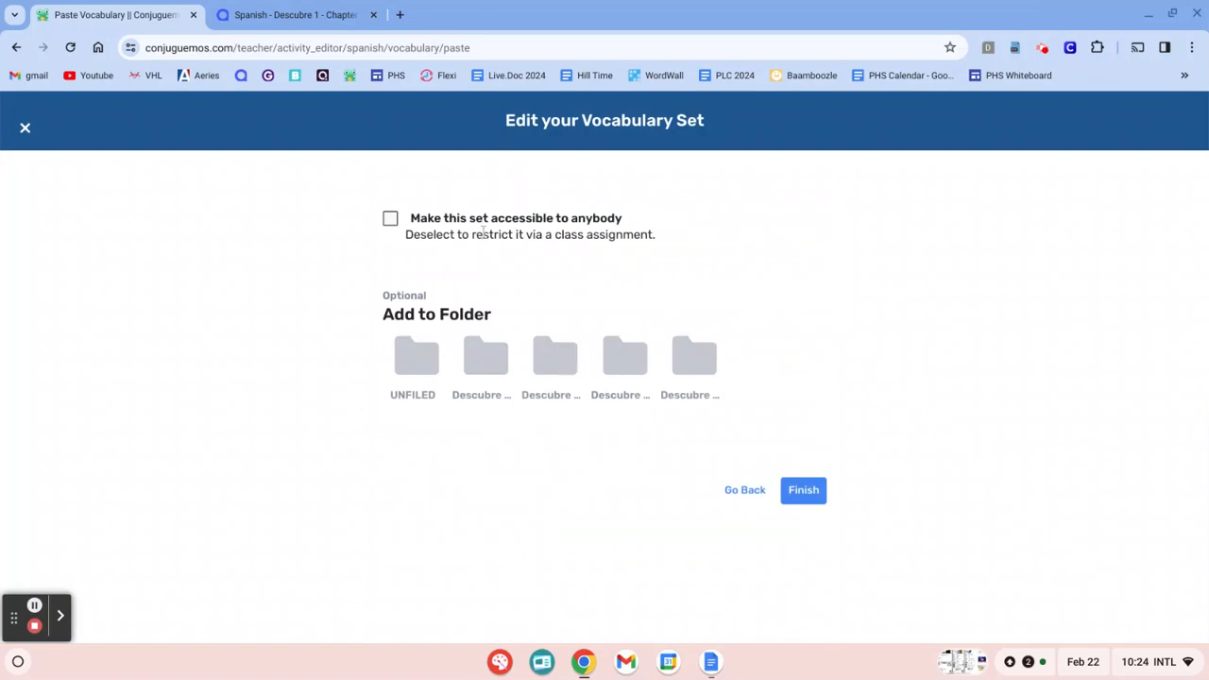
Make the Descubre 1 L4 set accessible to anybody and finish saving it
{"action": "left_click", "coordinate": [390, 218]}
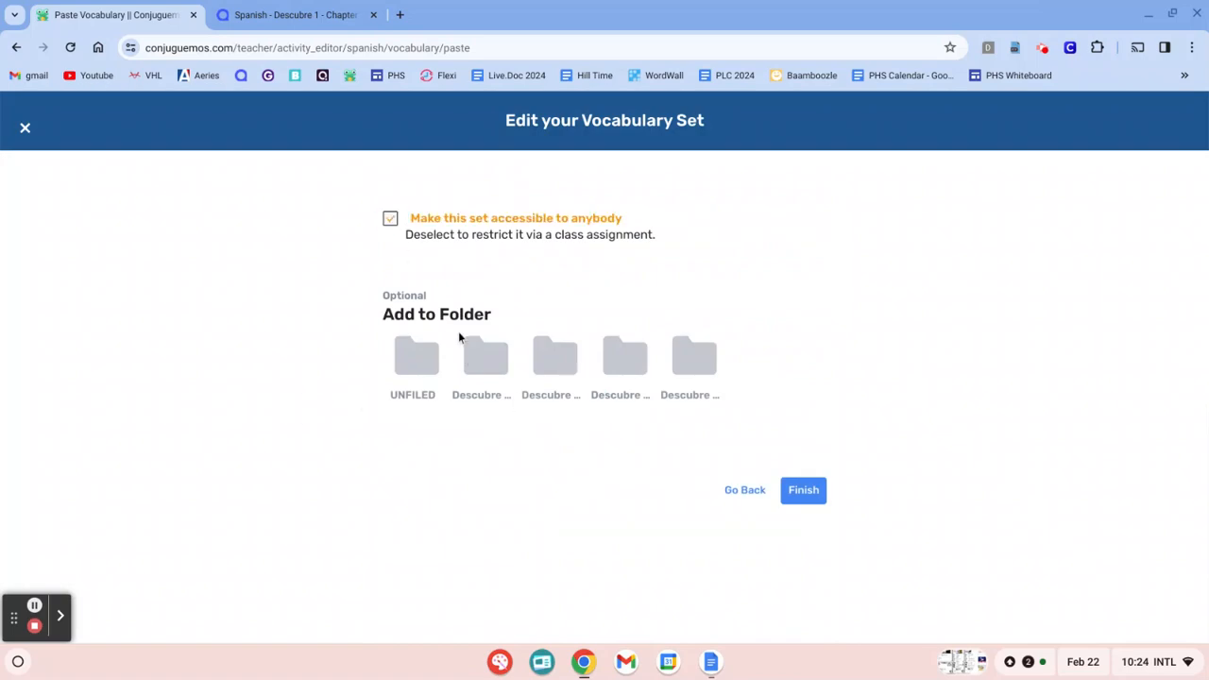
{"action": "mouse_move", "coordinate": [470, 360]}
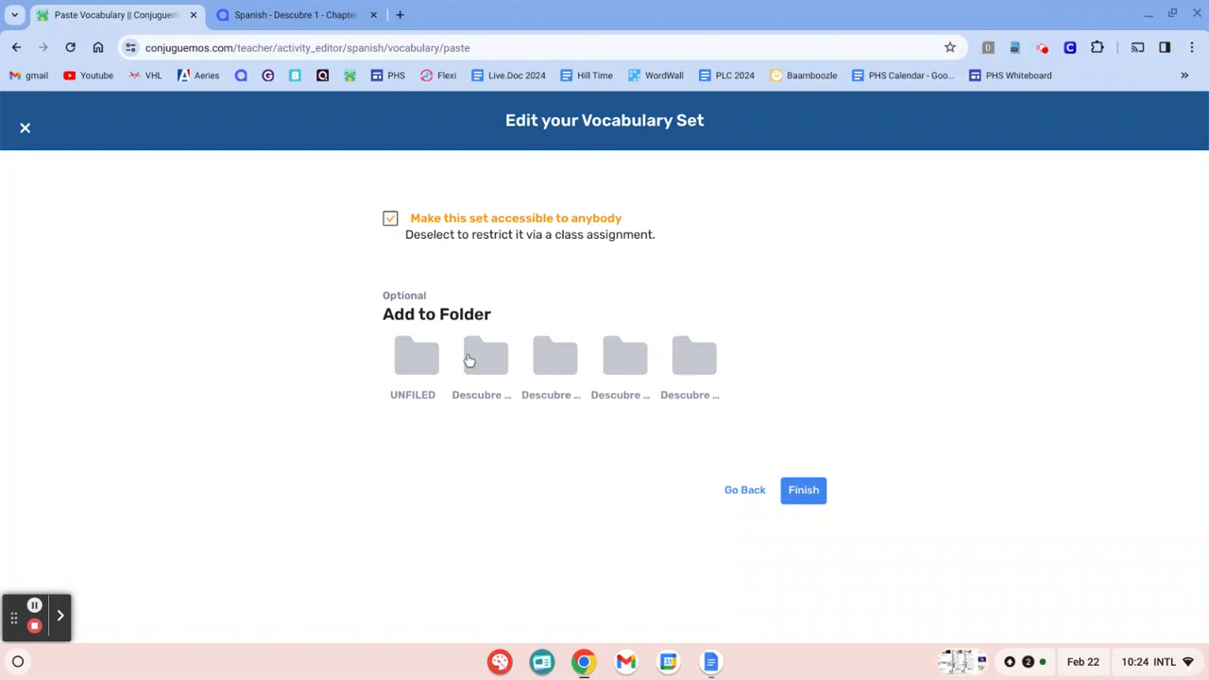
{"action": "left_click", "coordinate": [802, 490]}
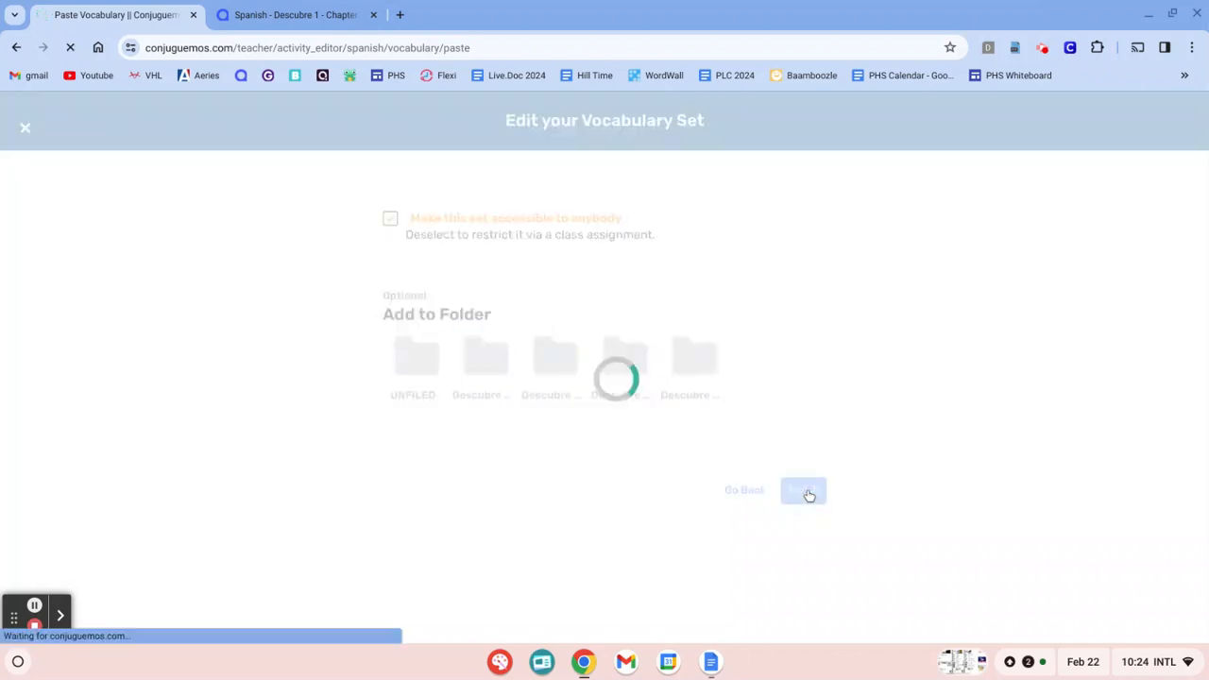
{"action": "left_click", "coordinate": [802, 491]}
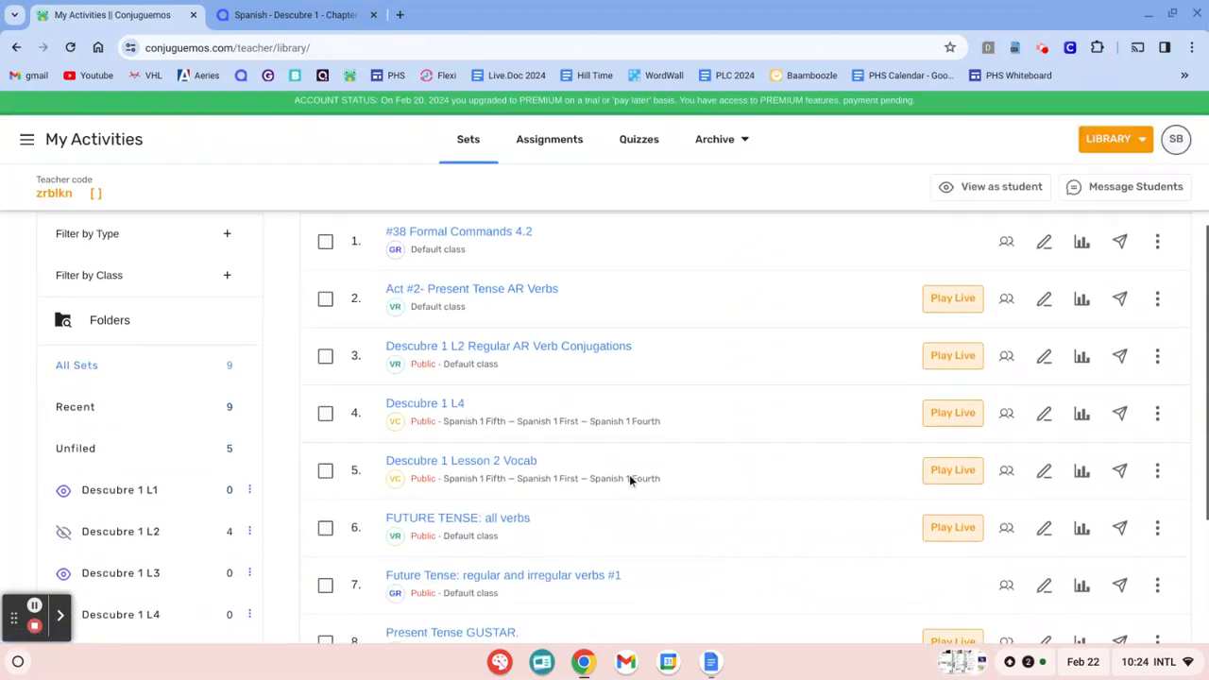
Scroll through the library Sets list to locate the Descubre 1 L4 set
{"action": "scroll", "scroll_direction": "down", "scroll_amount": 3}
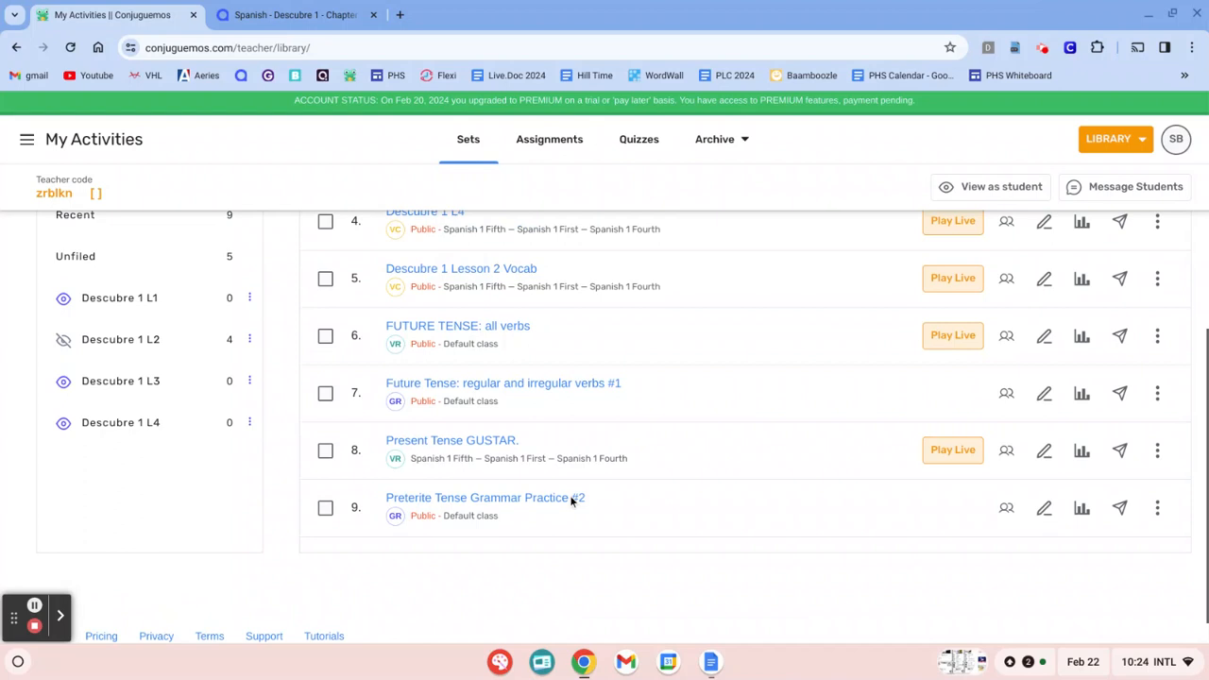
{"action": "scroll", "scroll_direction": "up", "scroll_amount": 3}
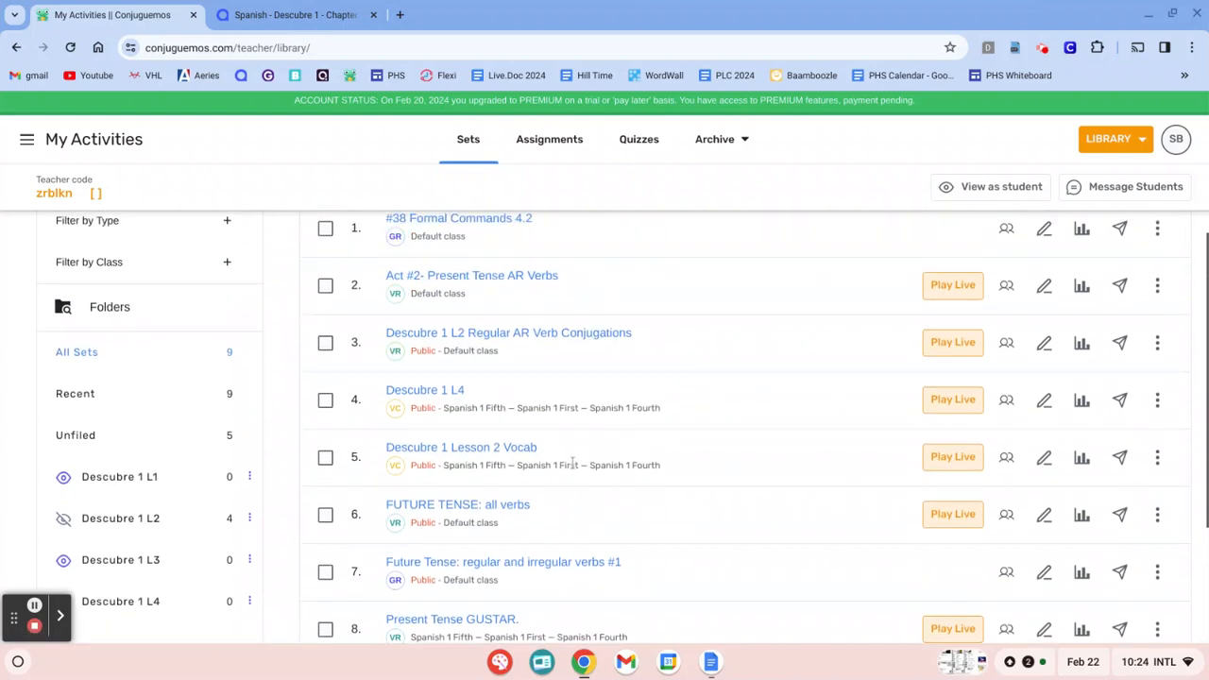
{"action": "scroll", "scroll_direction": "up", "scroll_amount": 3}
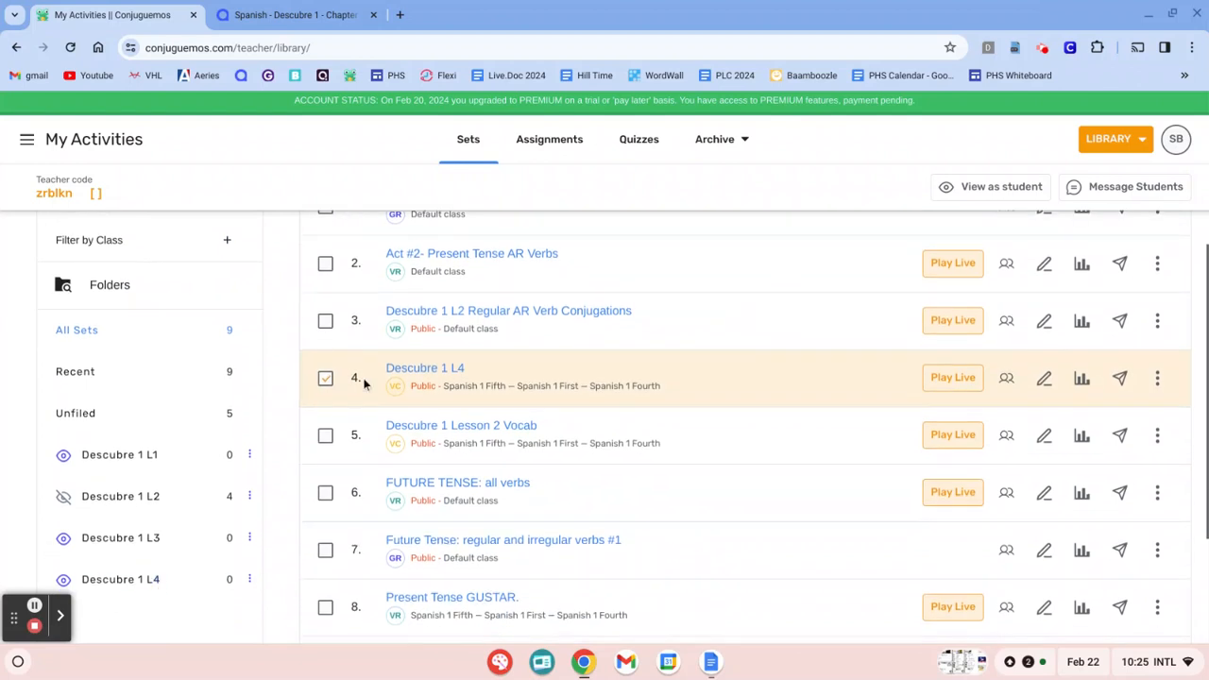
Move the set into the Descubre 1 L4 folder via Bulk Actions and open that folder
{"action": "left_click", "coordinate": [391, 288]}
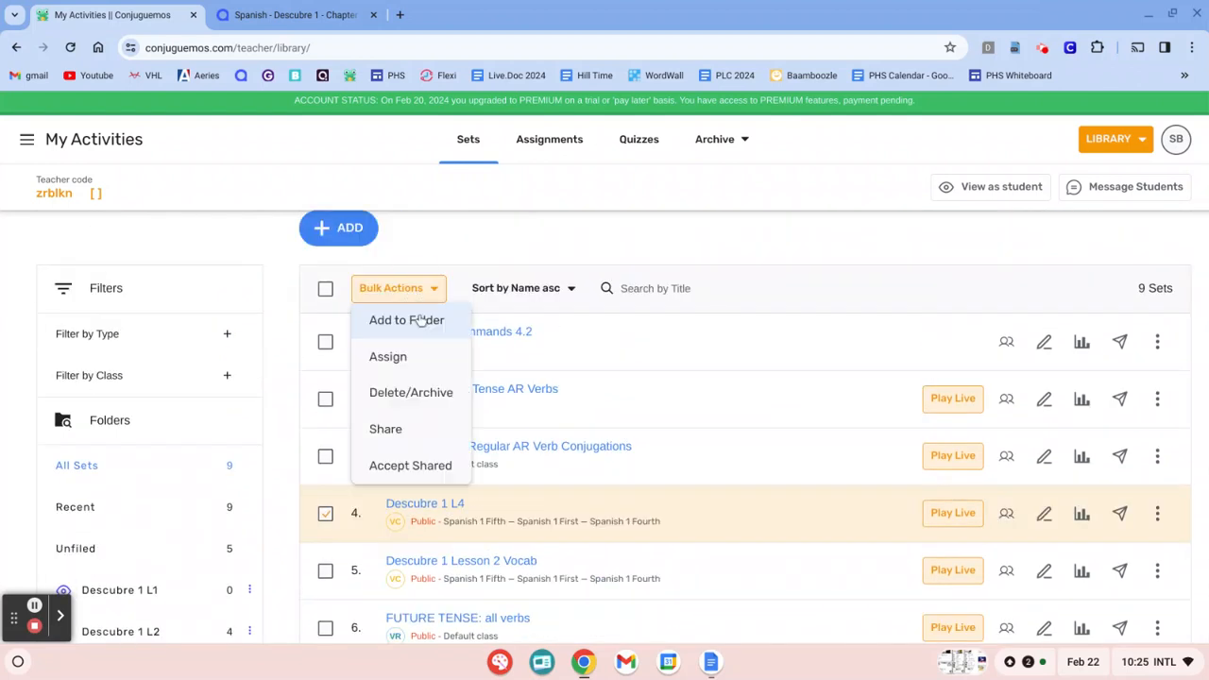
{"action": "left_click", "coordinate": [406, 321]}
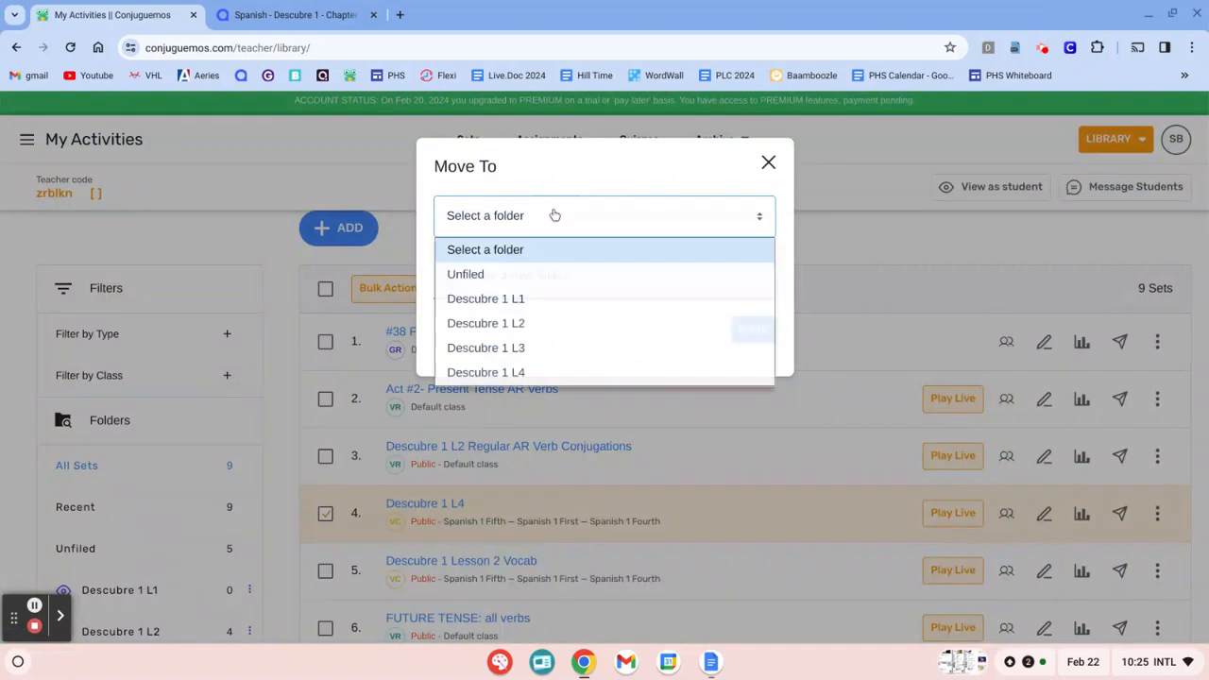
{"action": "left_click", "coordinate": [486, 372]}
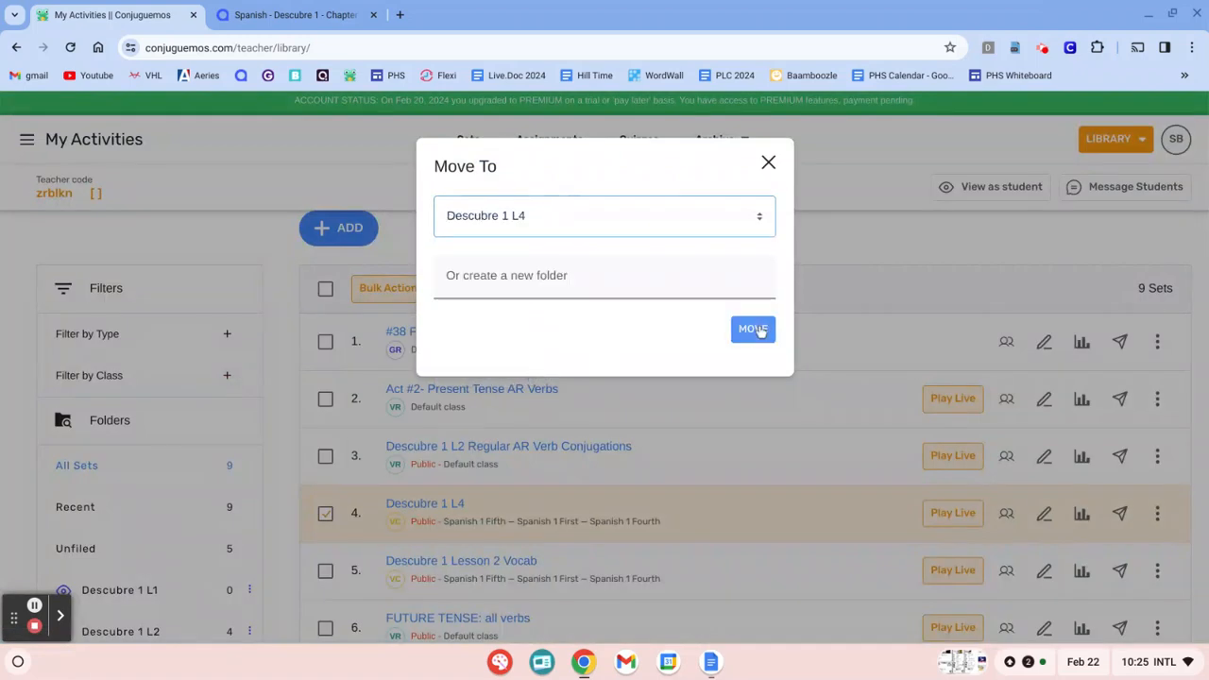
{"action": "left_click", "coordinate": [753, 329]}
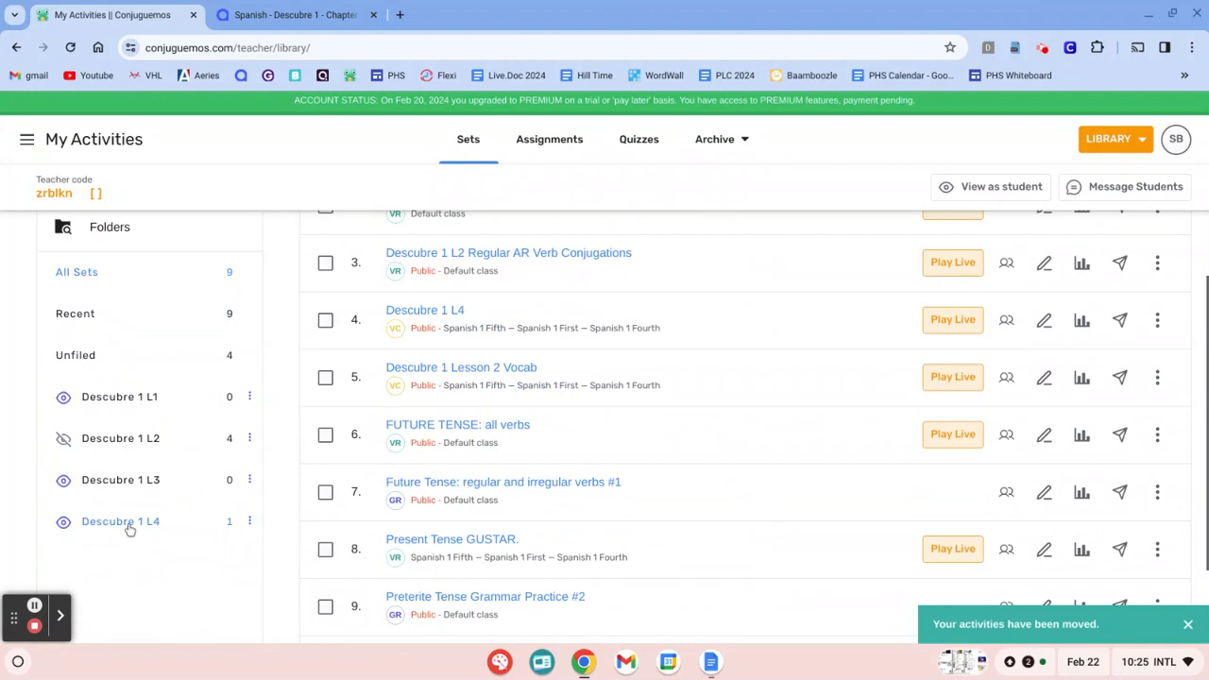
{"action": "left_click", "coordinate": [120, 521]}
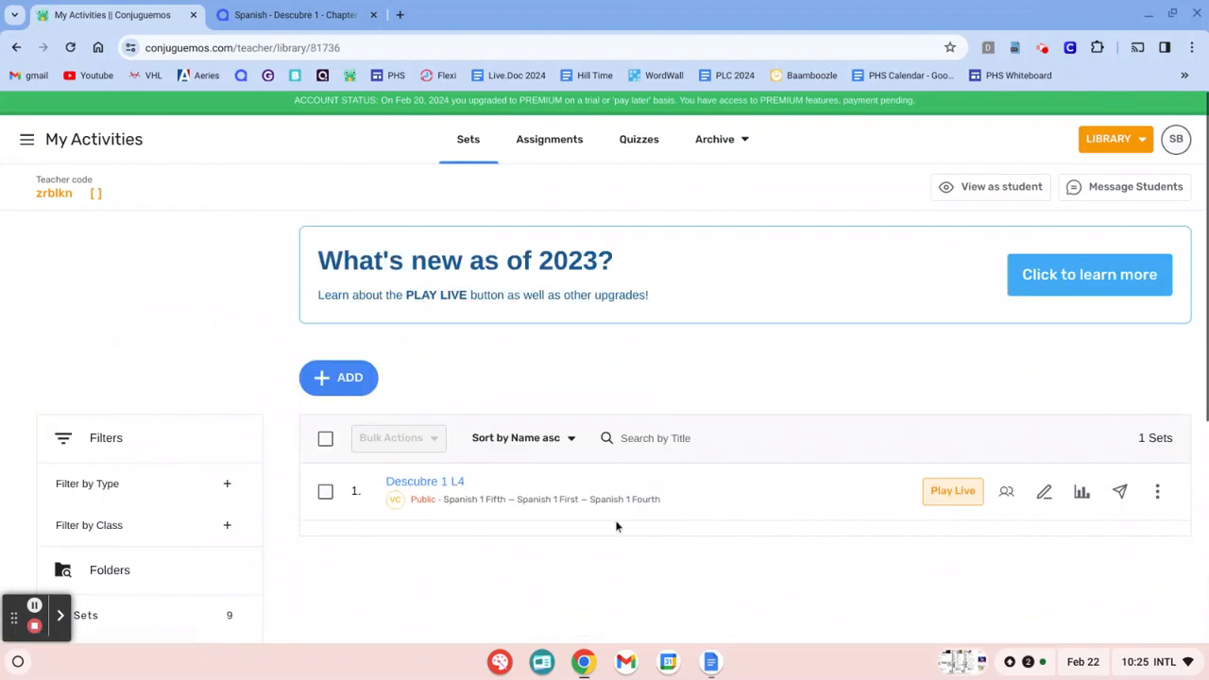
{"action": "mouse_move", "coordinate": [227, 228]}
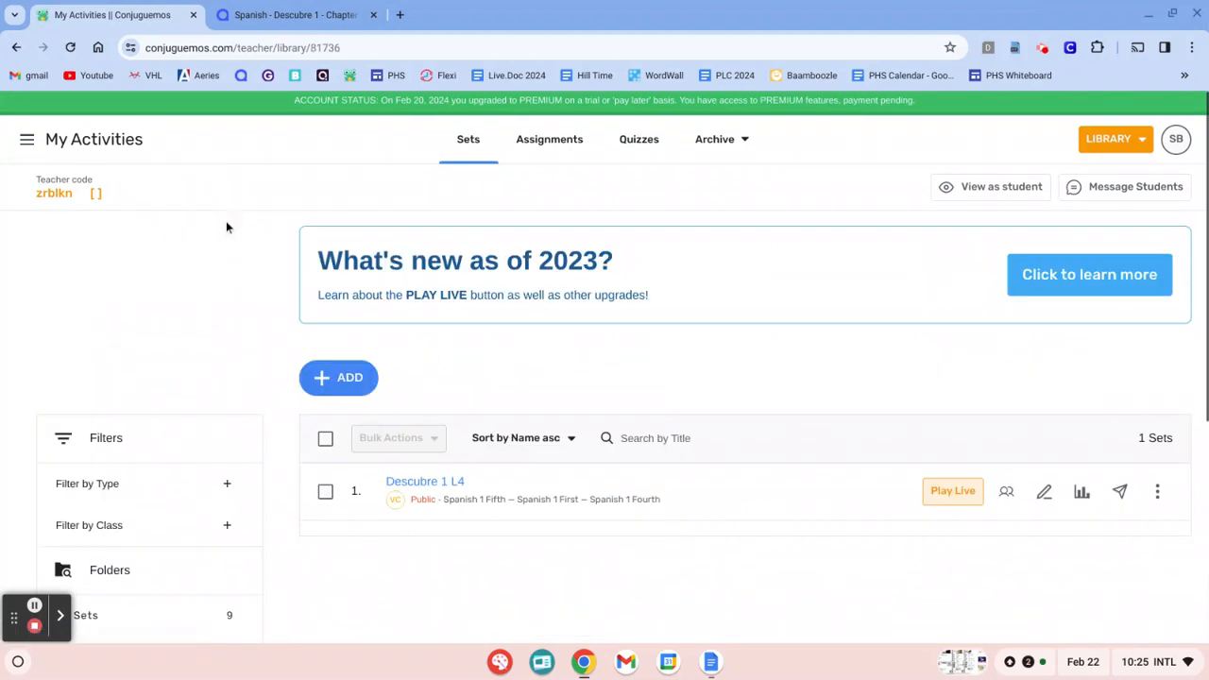
{"action": "mouse_move", "coordinate": [35, 626]}
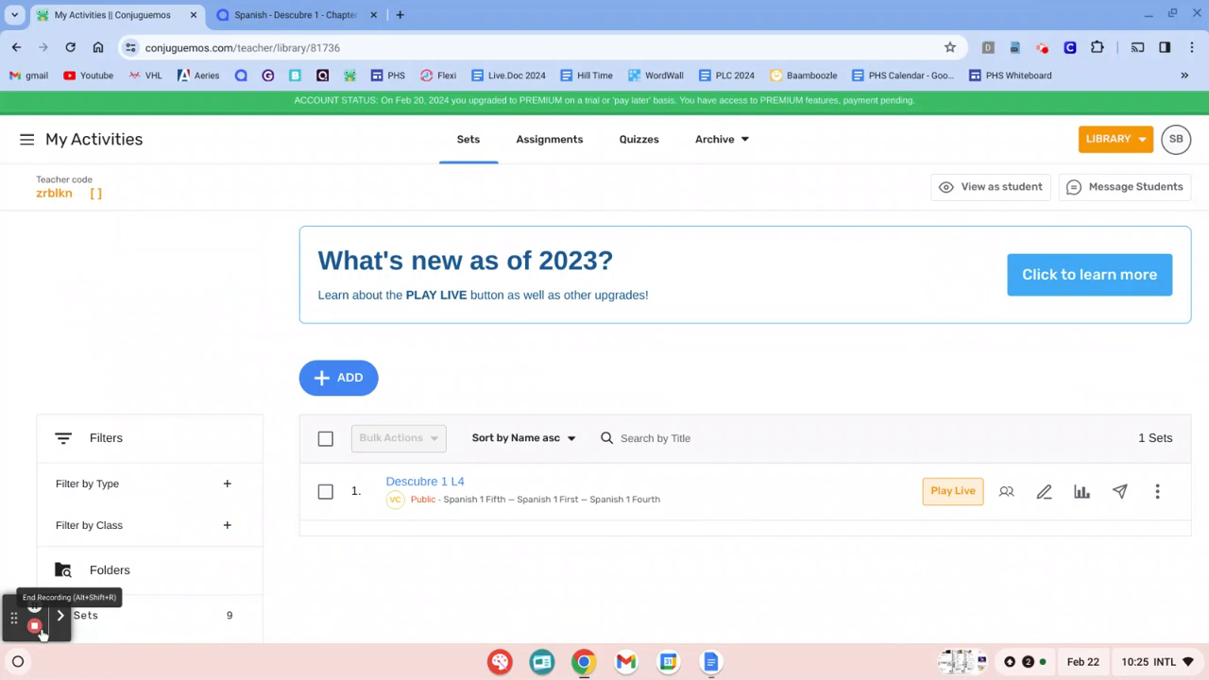